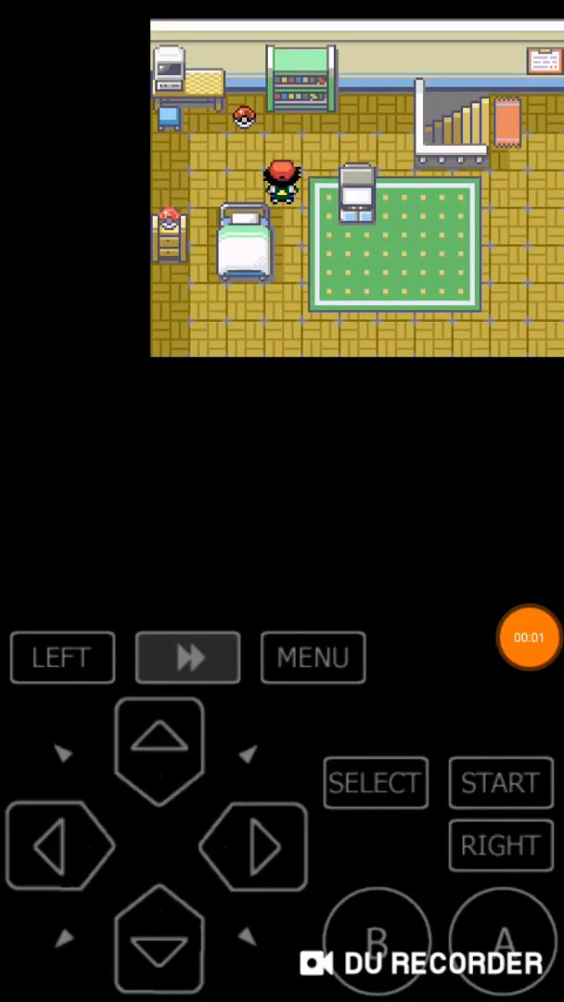
Walk Ash across the bedroom and down the stairs to Mom.
click(63, 844)
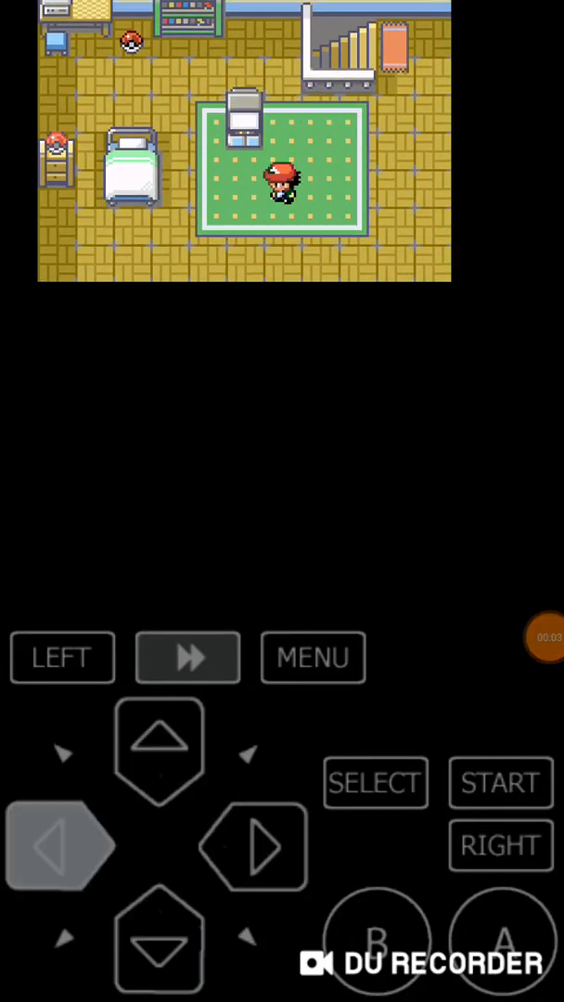
click(63, 842)
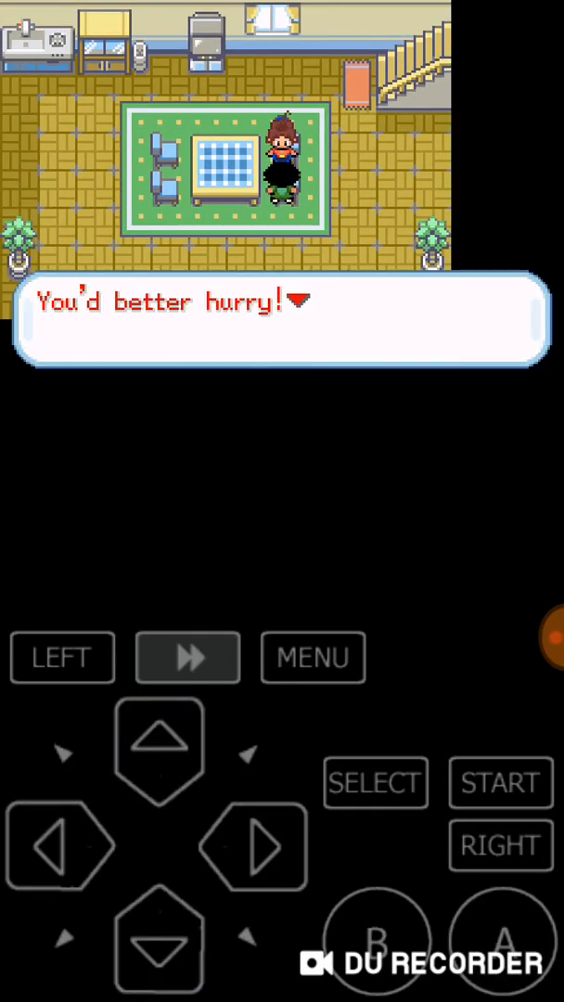
Walk south through town to the lab and sit through the rival's boast about his Pokémon.
click(501, 936)
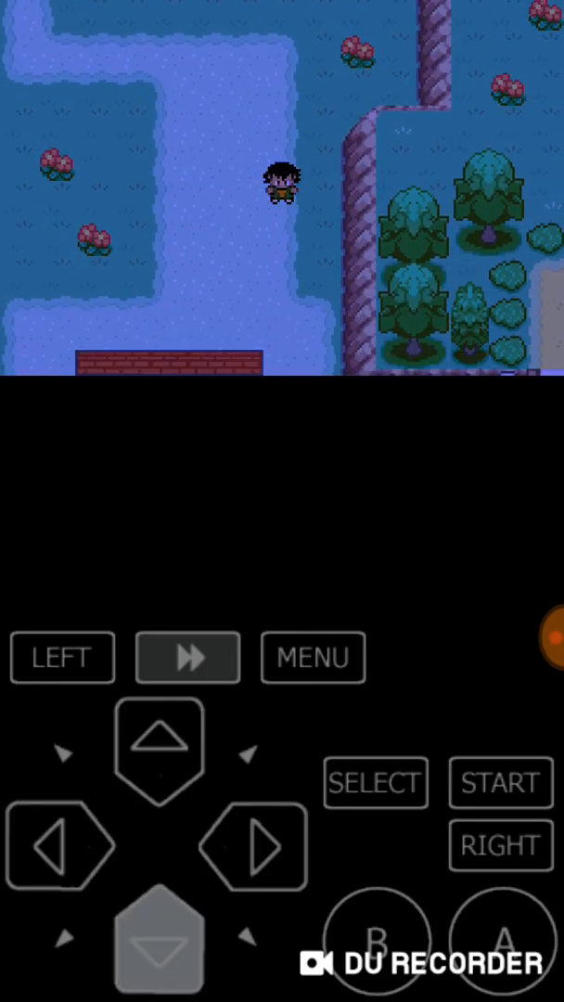
click(250, 846)
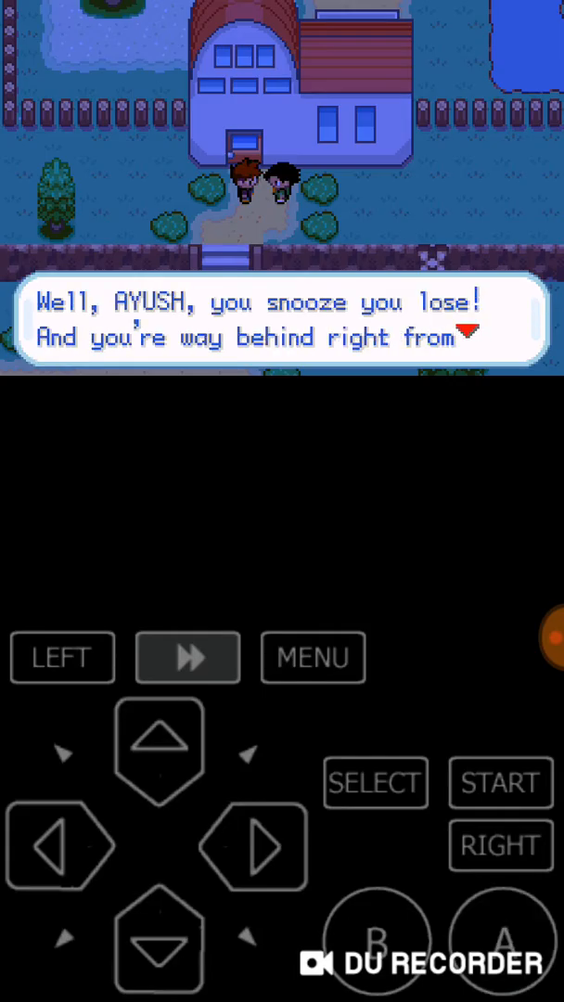
click(499, 939)
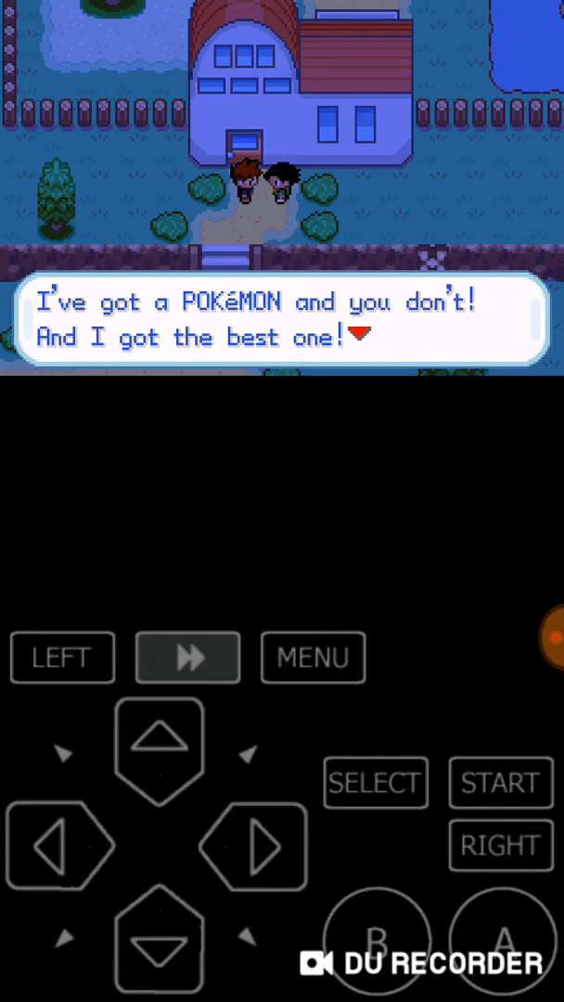
click(499, 941)
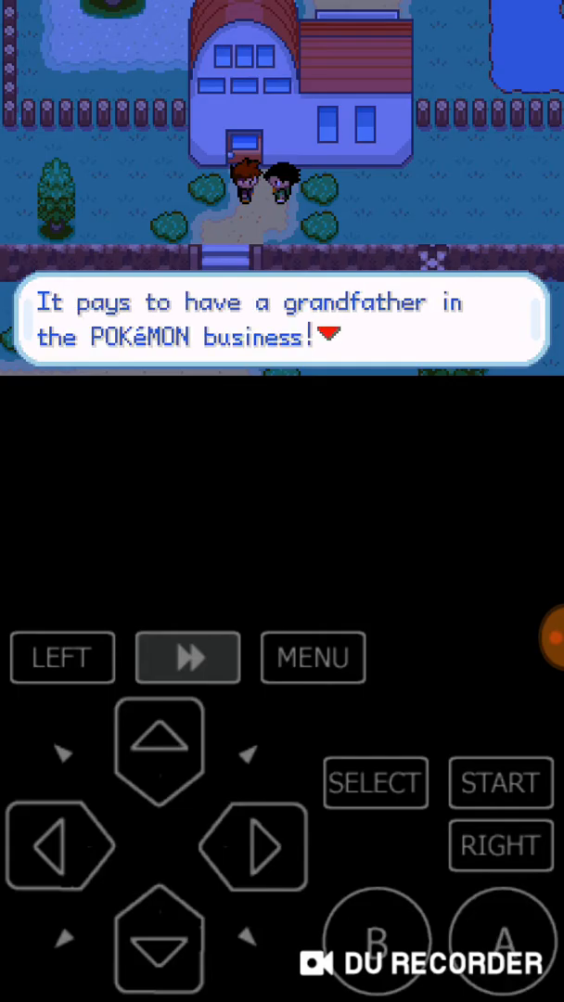
click(499, 939)
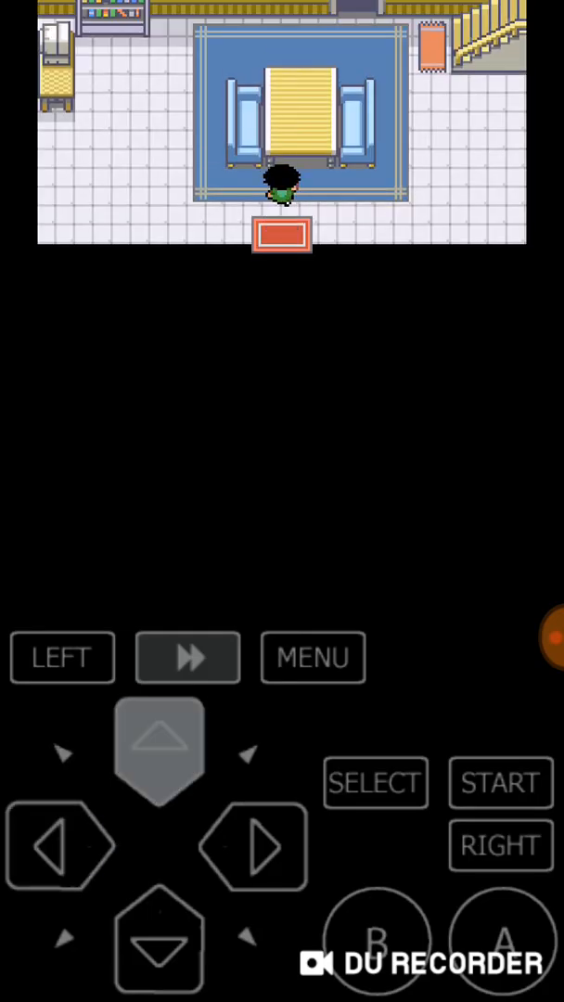
Hear out the professor's doubts, then examine the starter machine showing Squirtle.
click(158, 743)
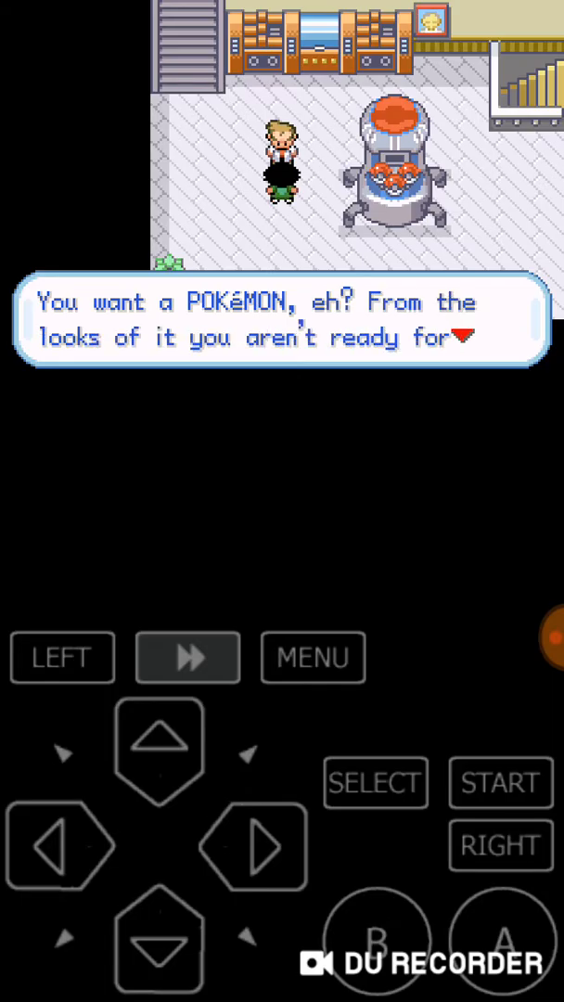
click(499, 939)
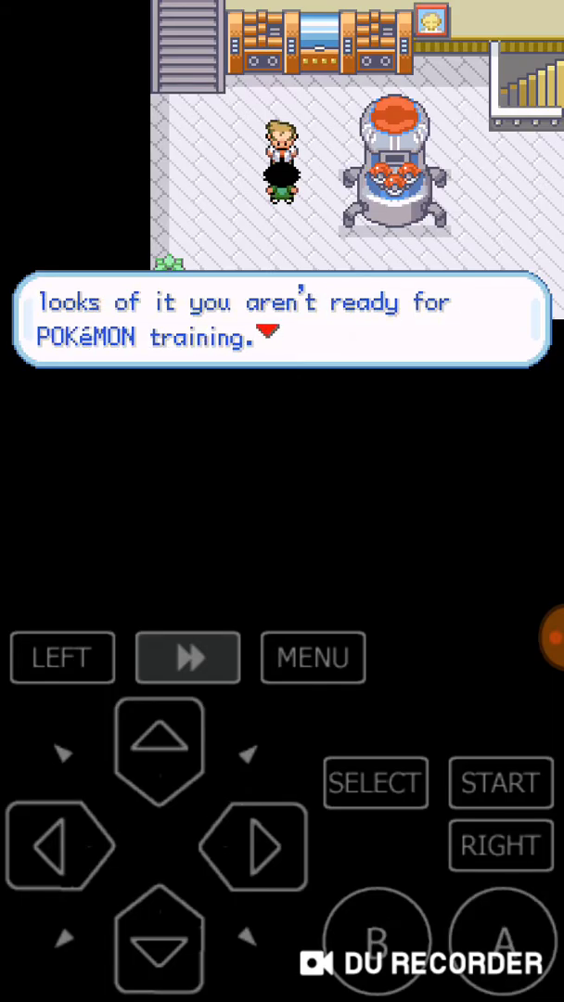
click(499, 954)
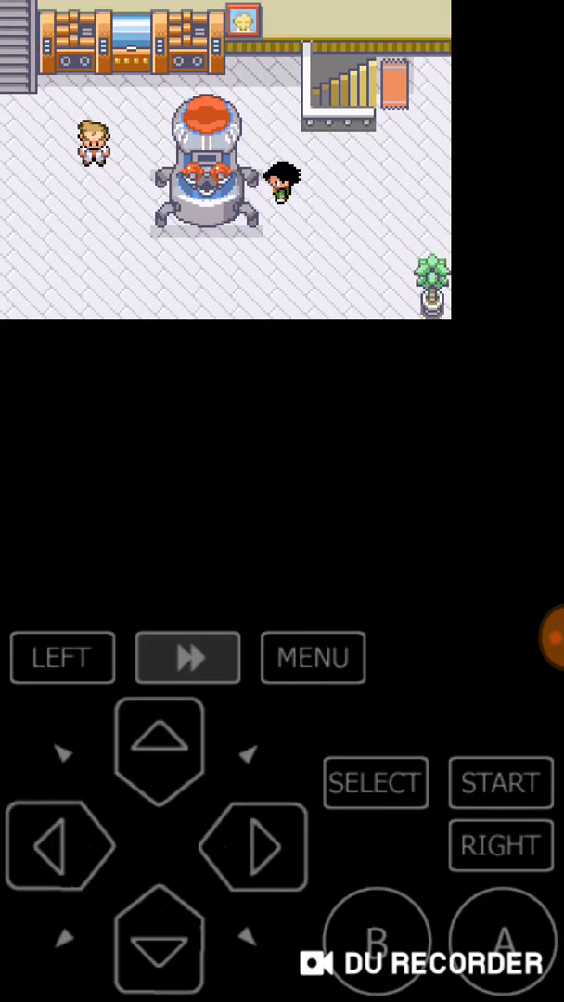
click(497, 939)
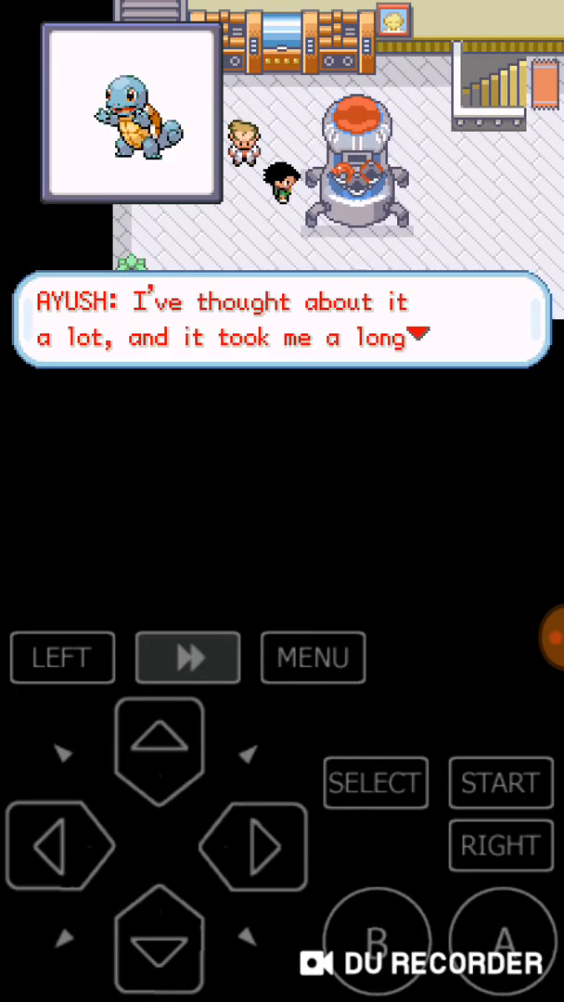
Learn Squirtle is taken and hear the professor explain the starters were given away.
click(501, 943)
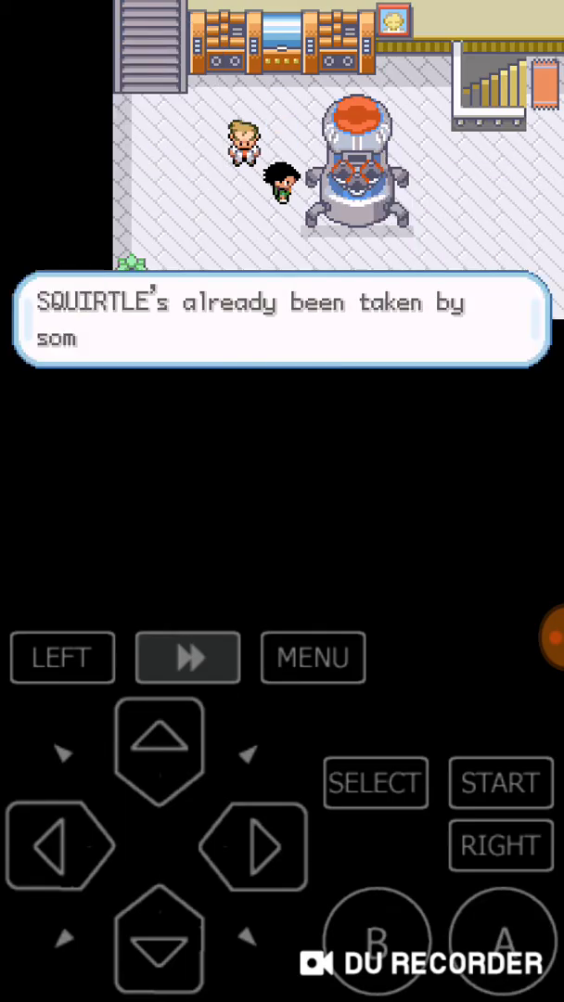
click(499, 939)
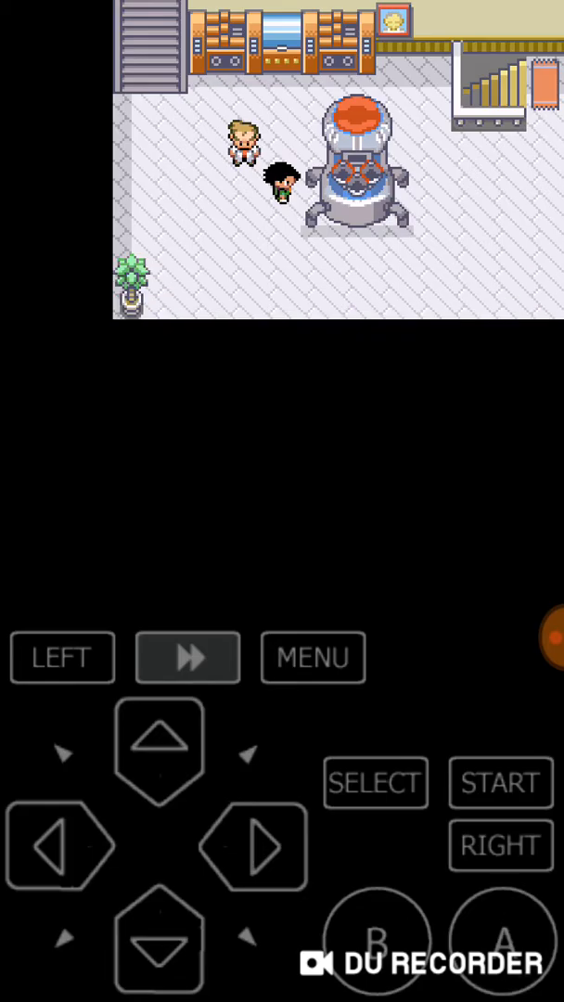
click(499, 939)
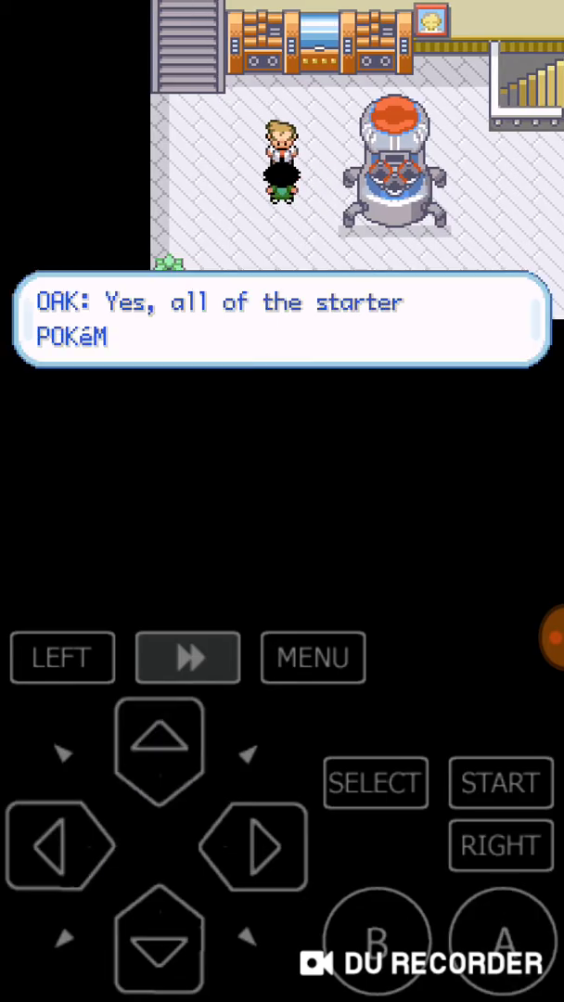
click(499, 935)
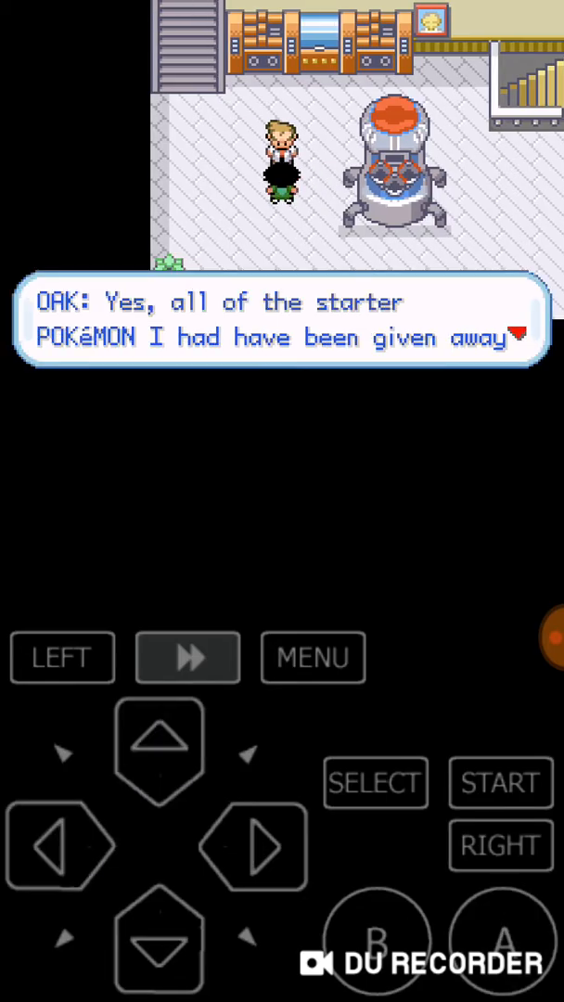
click(501, 939)
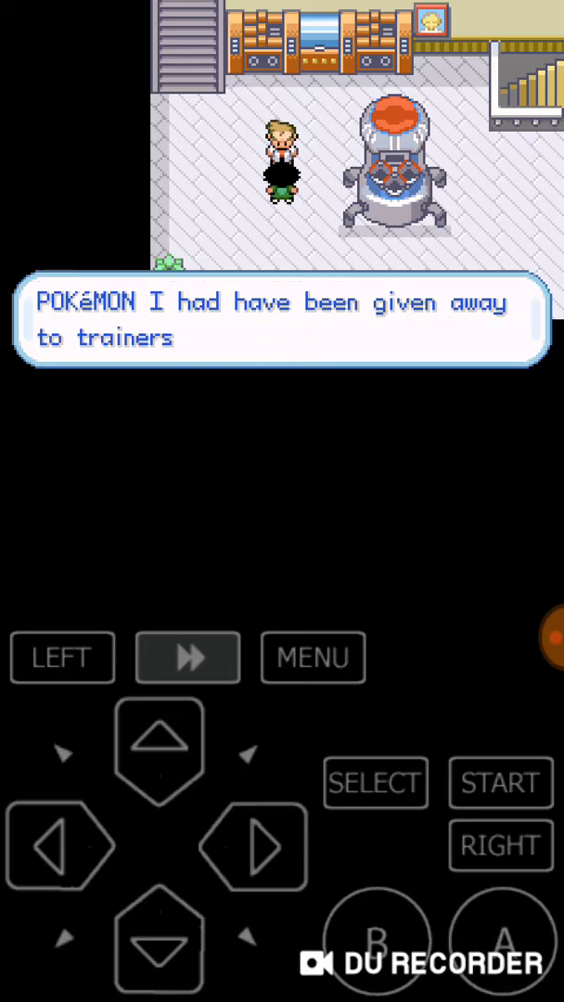
Sit through the warning about the last problematic Pokémon until Pikachu's nickname screen appears.
click(499, 943)
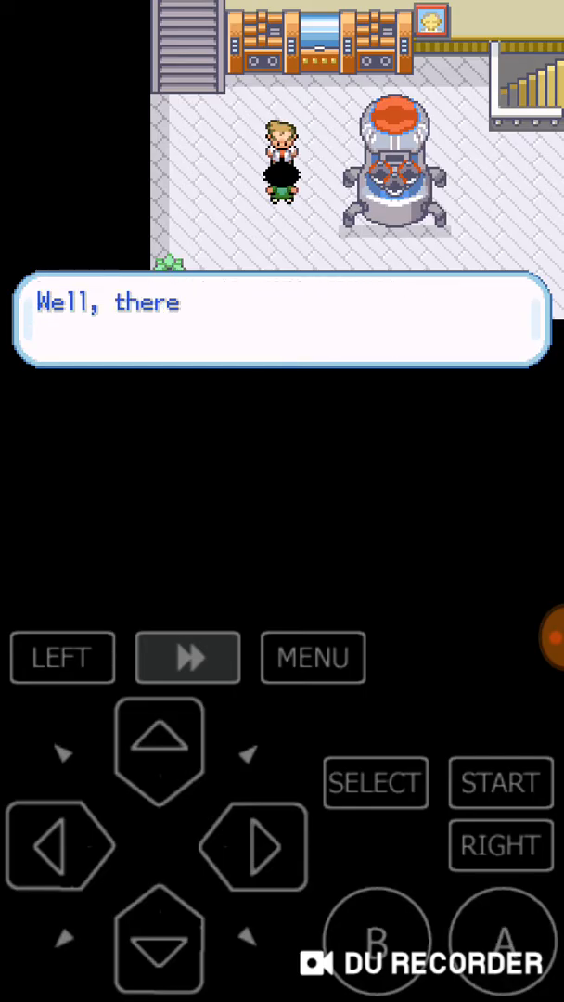
click(499, 942)
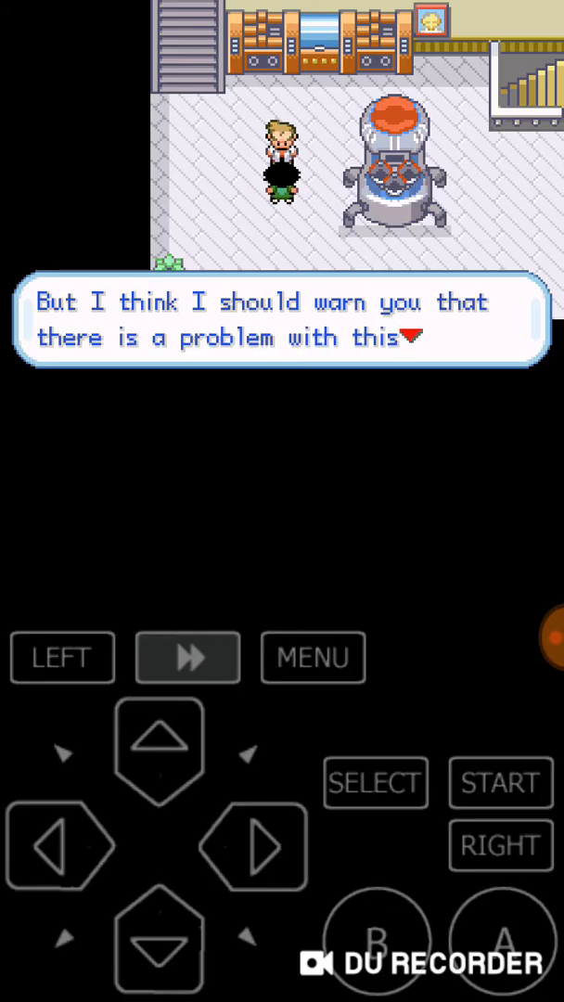
click(501, 939)
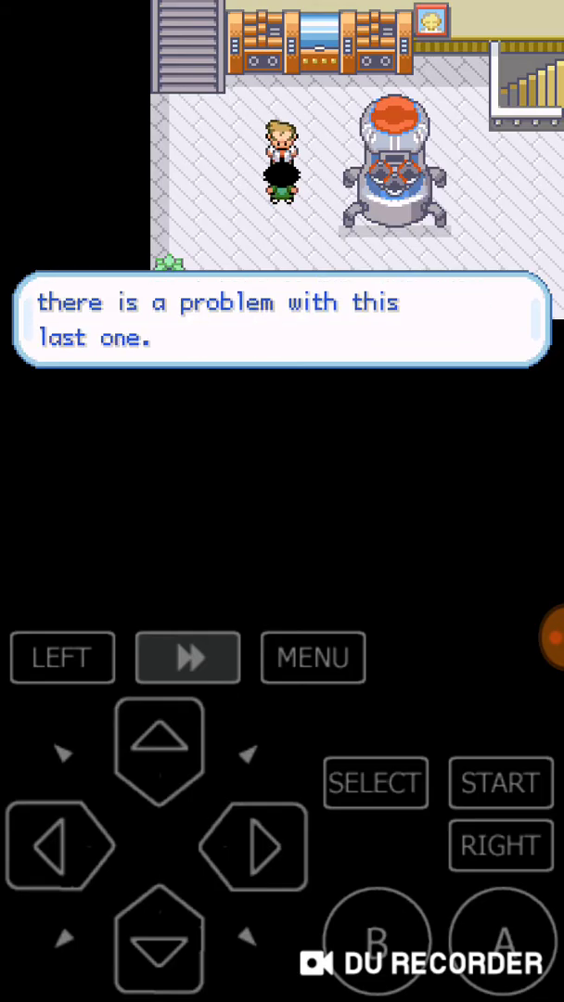
click(501, 939)
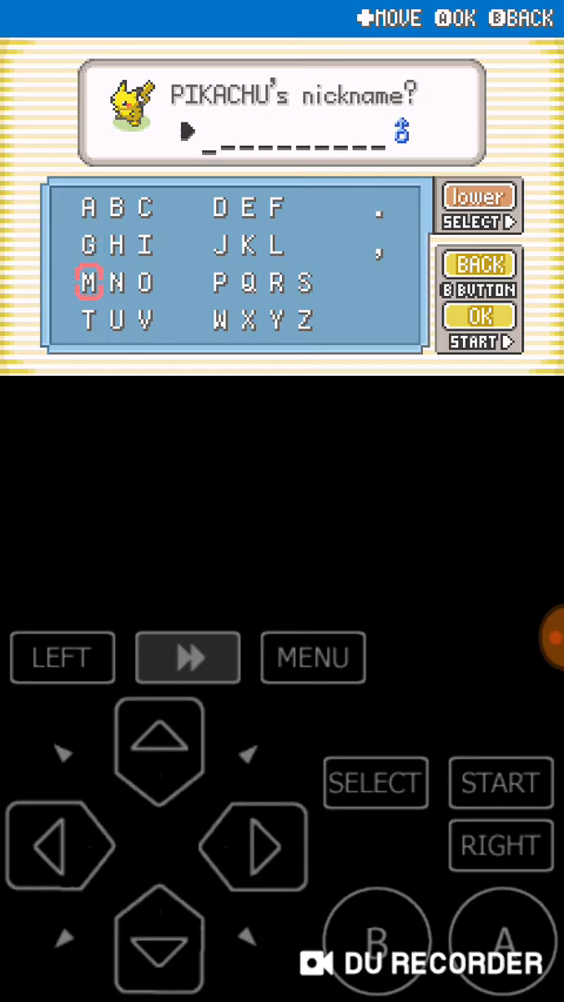
Enter letters for Pikachu's nickname and return to Professor Oak.
click(159, 750)
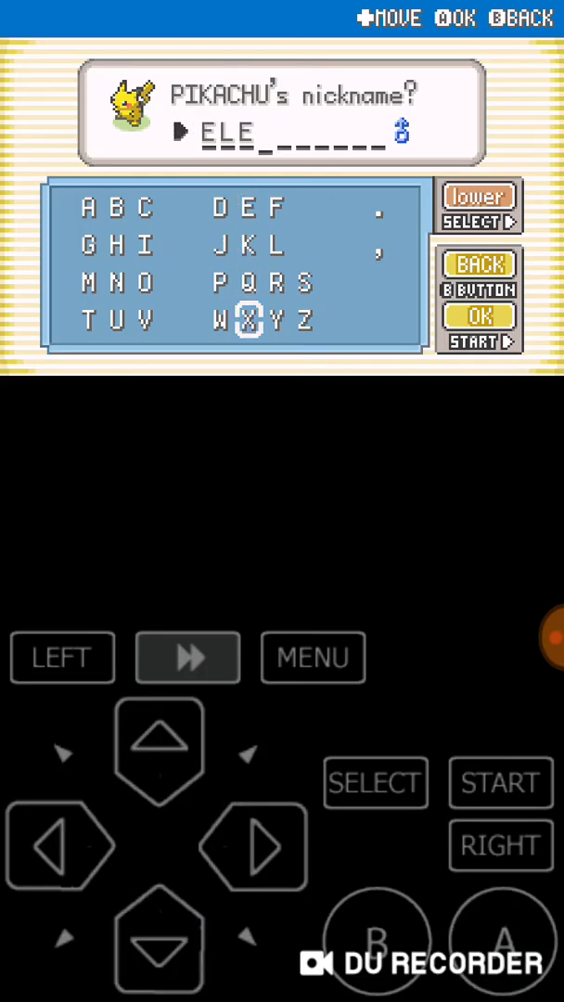
click(61, 842)
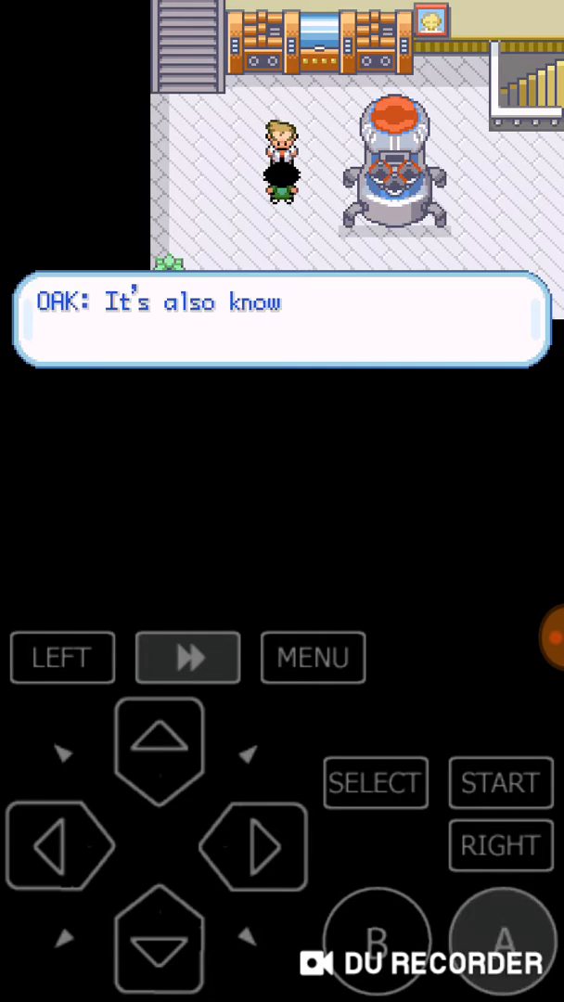
Hear the professor describe Pikachu and explain the POKéDEX as an encyclopedia of detailed data.
click(499, 942)
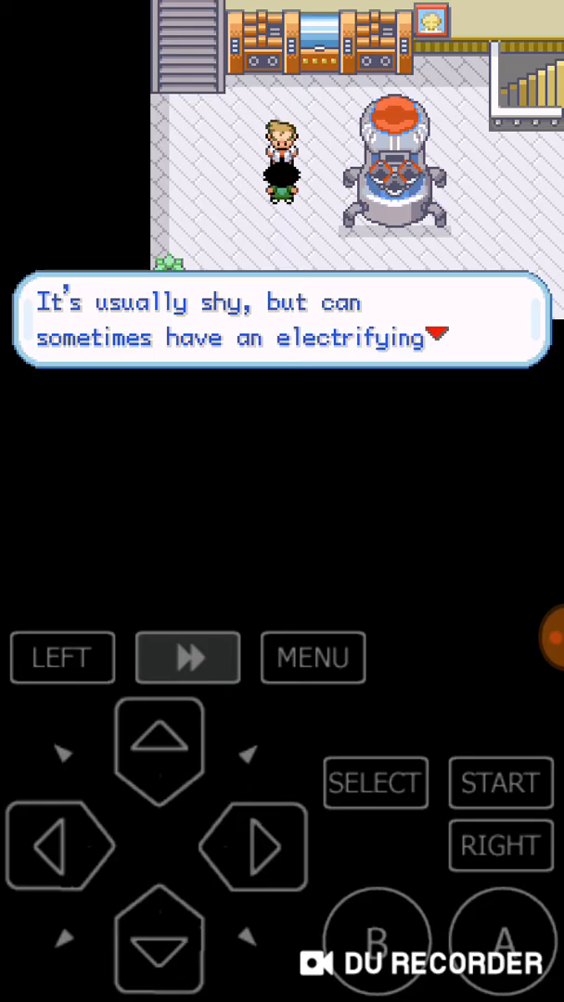
click(501, 939)
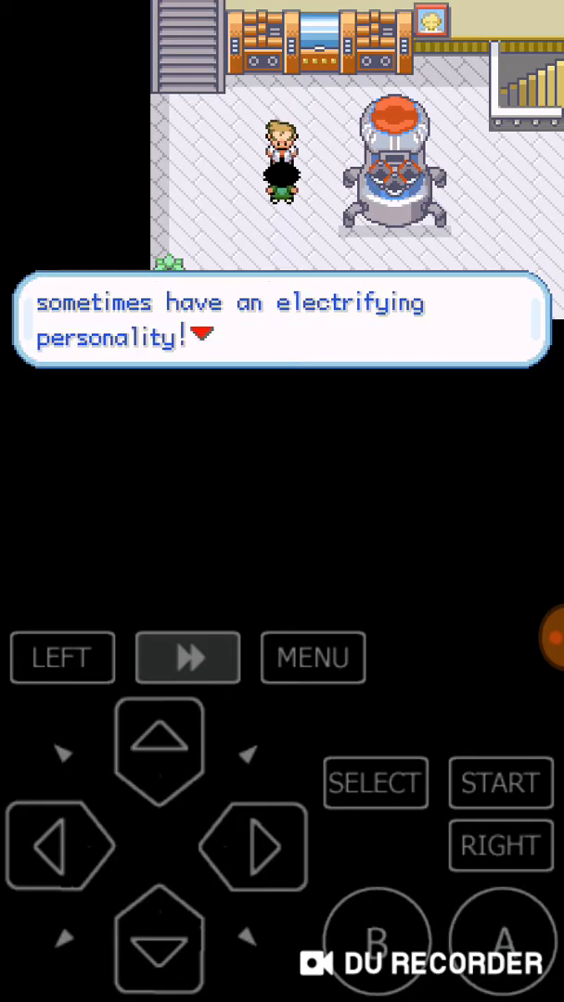
click(499, 939)
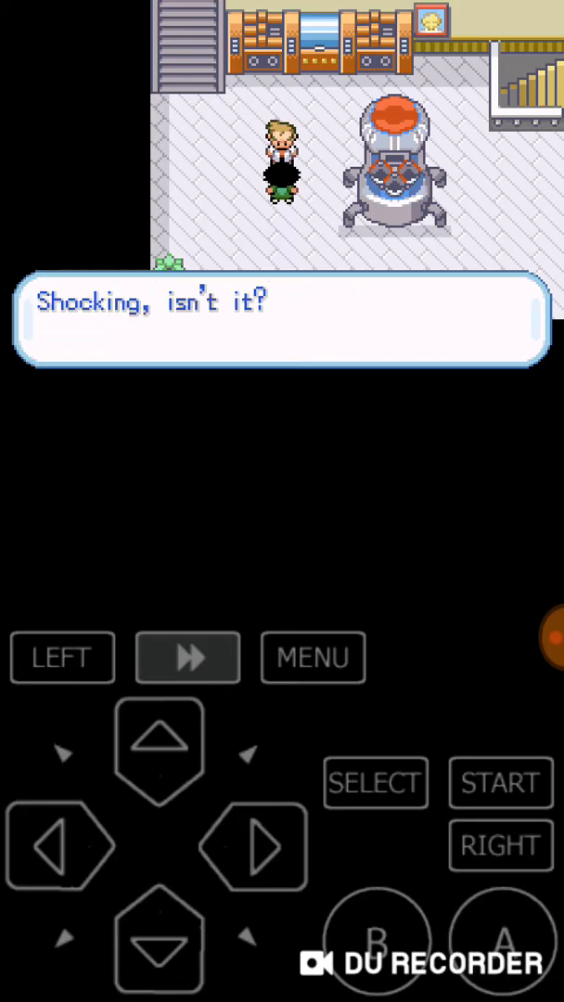
click(499, 943)
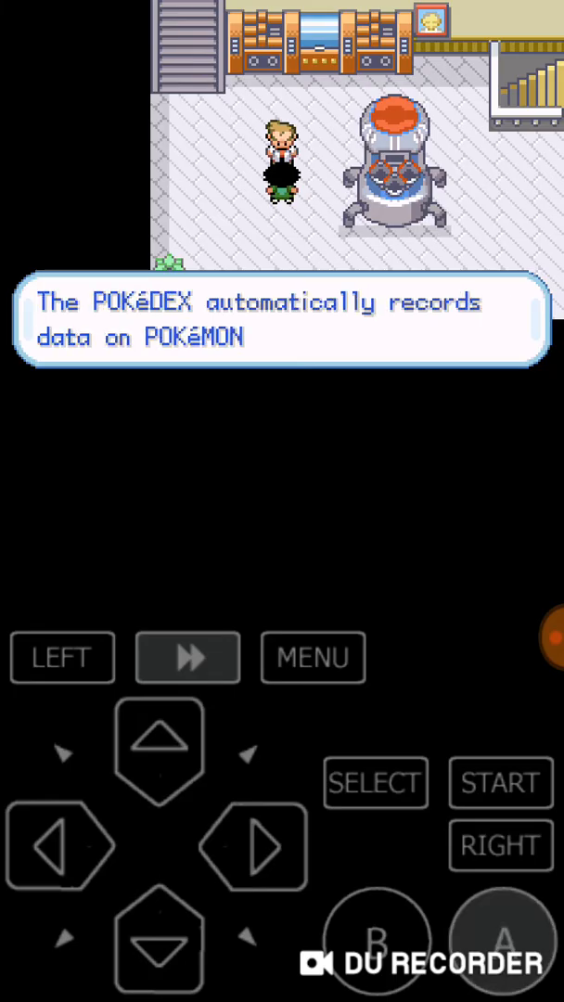
click(499, 942)
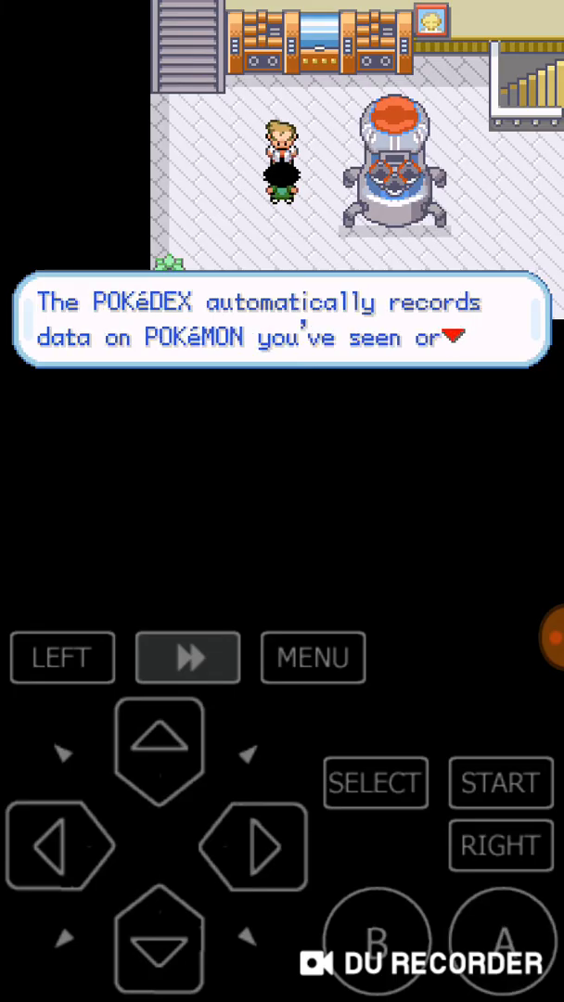
click(501, 947)
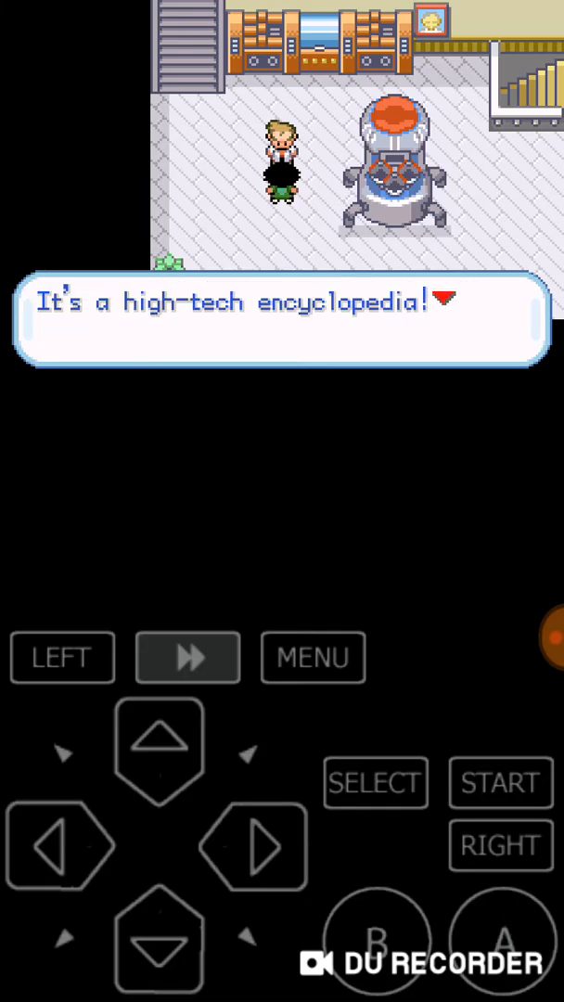
click(501, 947)
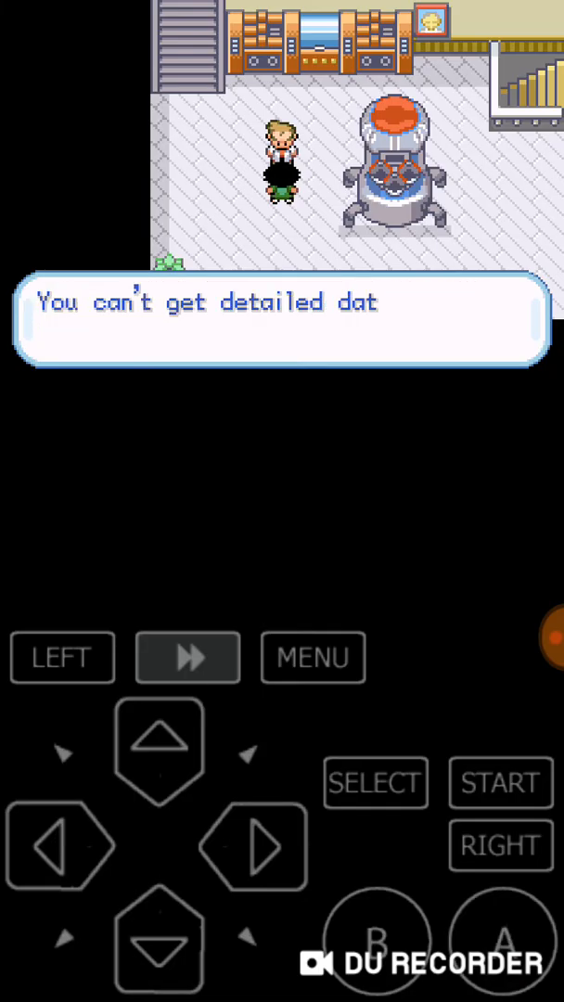
click(501, 943)
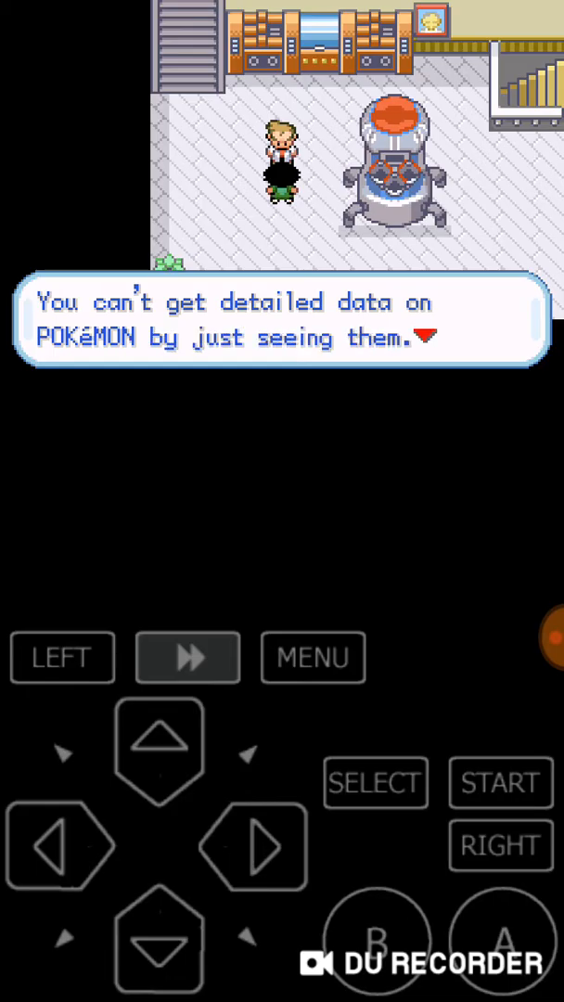
Hear how catching with Poké Balls completes the data, then his send-off to train PIKACHU.
click(501, 941)
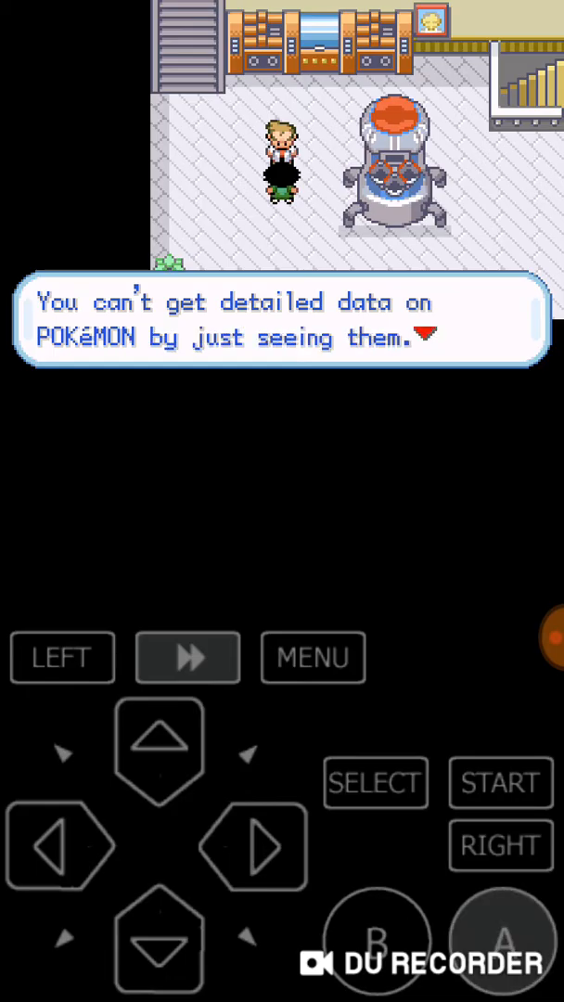
click(499, 943)
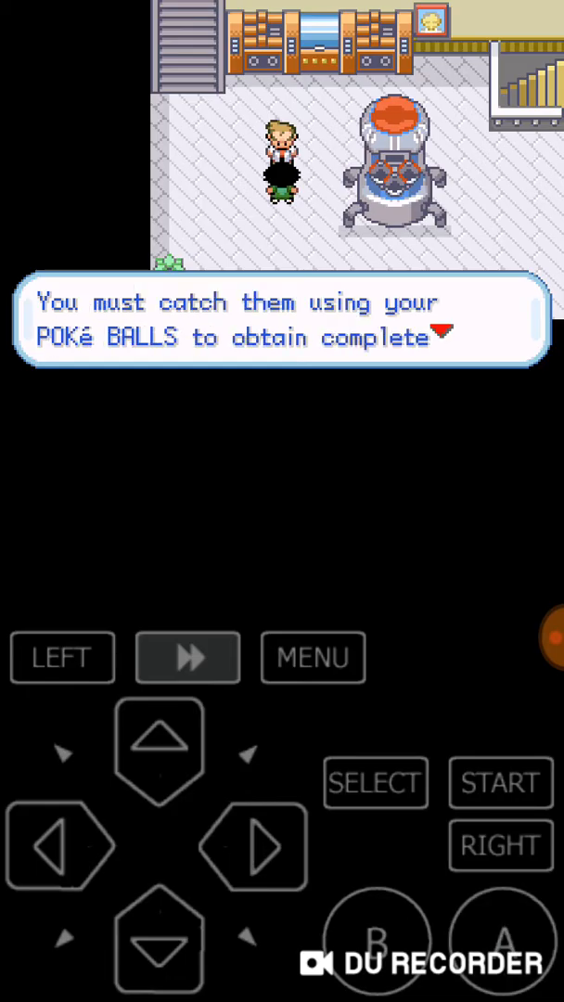
click(500, 969)
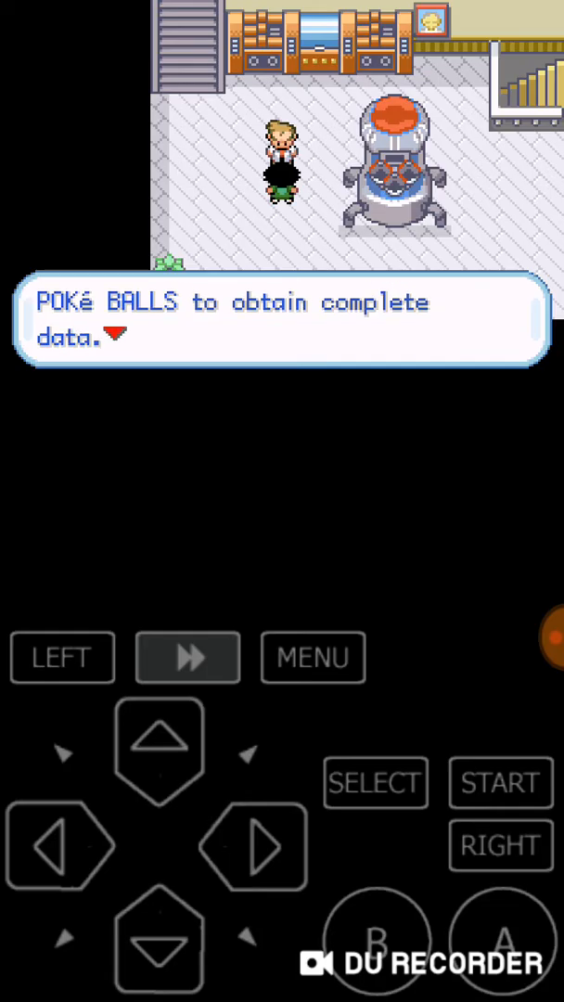
click(500, 944)
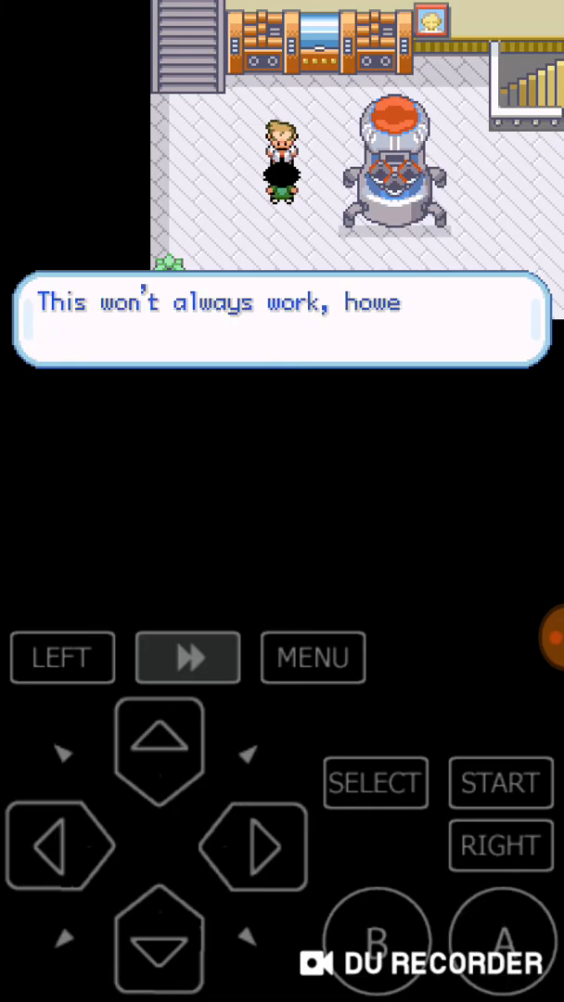
click(500, 943)
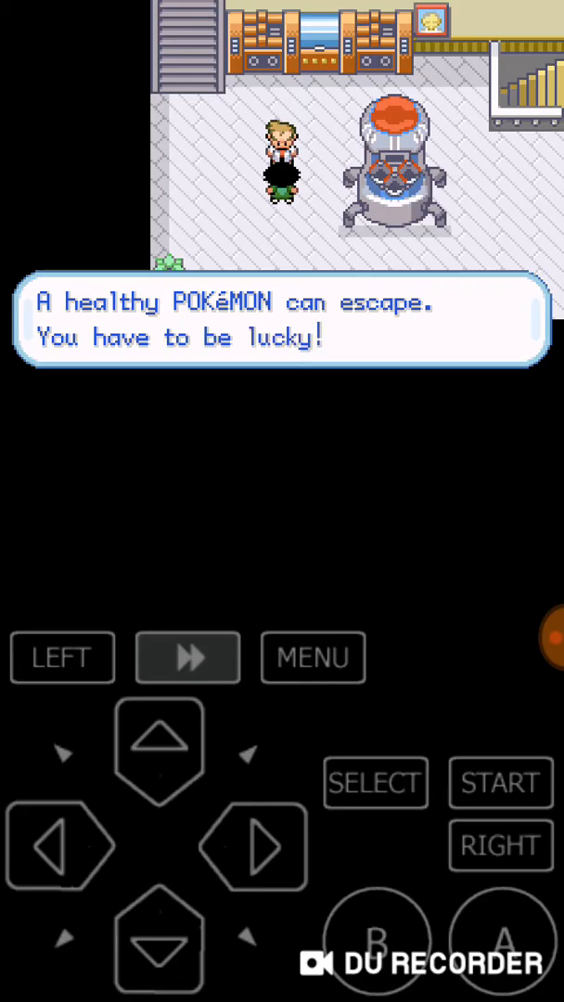
click(499, 943)
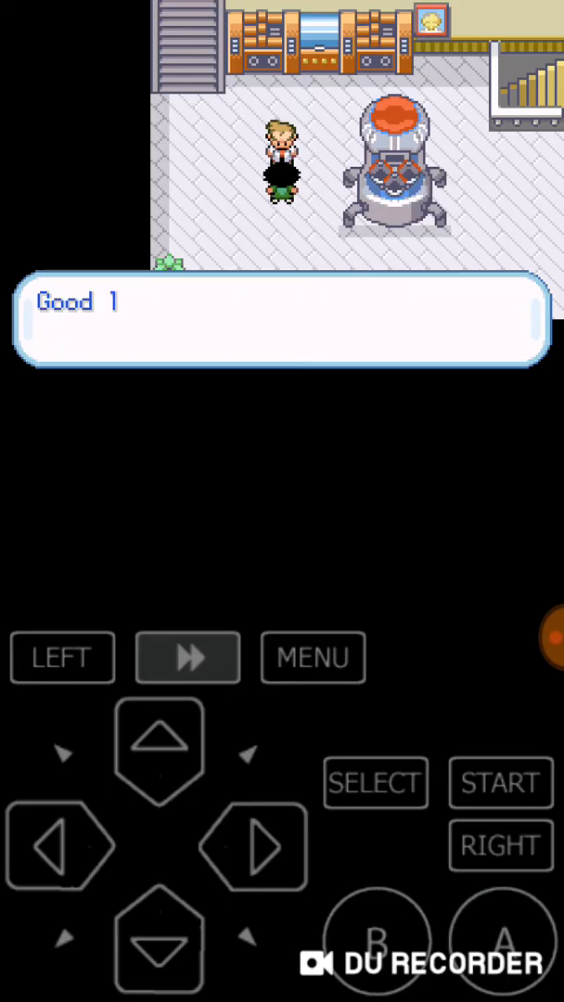
click(500, 939)
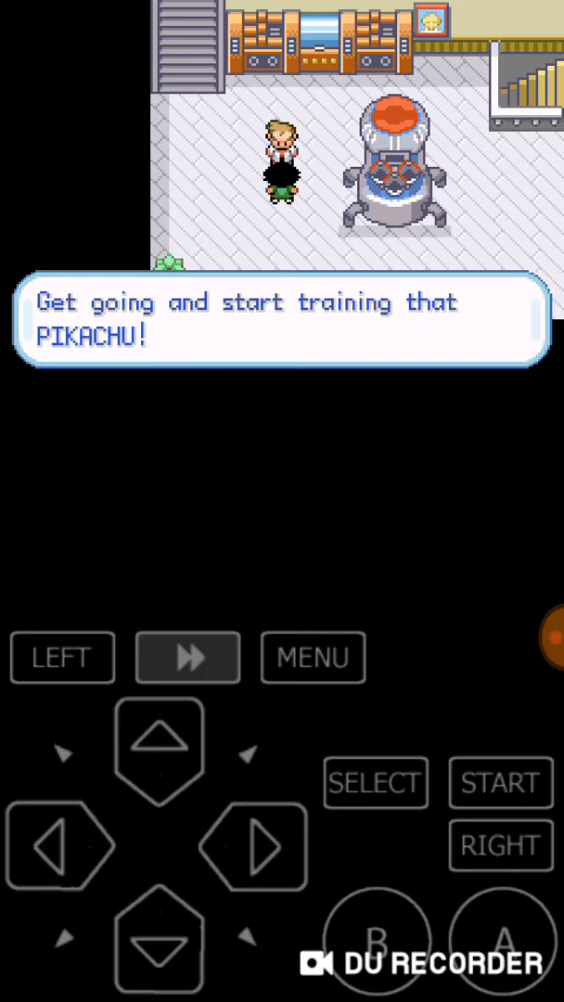
click(253, 847)
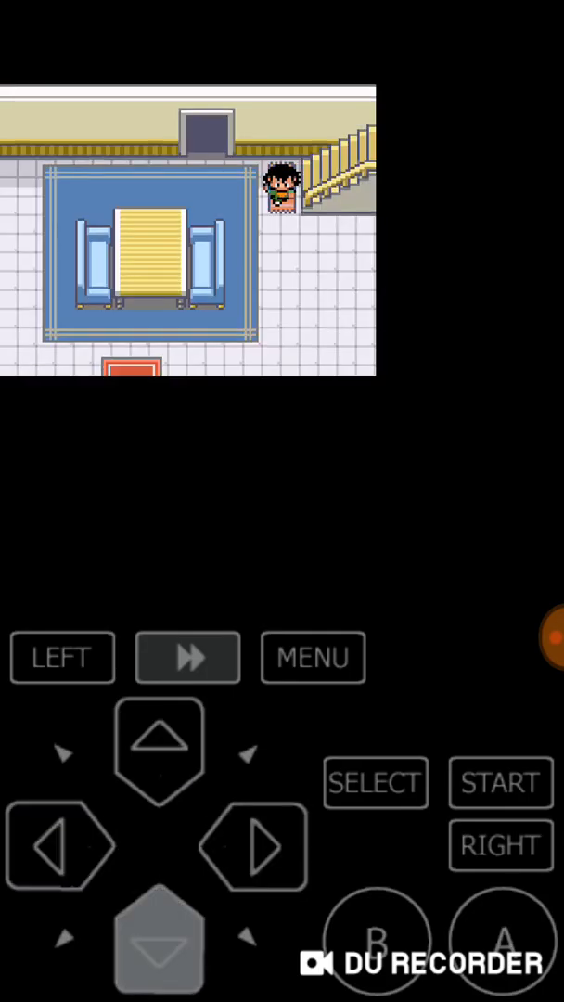
Head outside into the farewell conversation and receive the RUNNING SHOES.
click(59, 846)
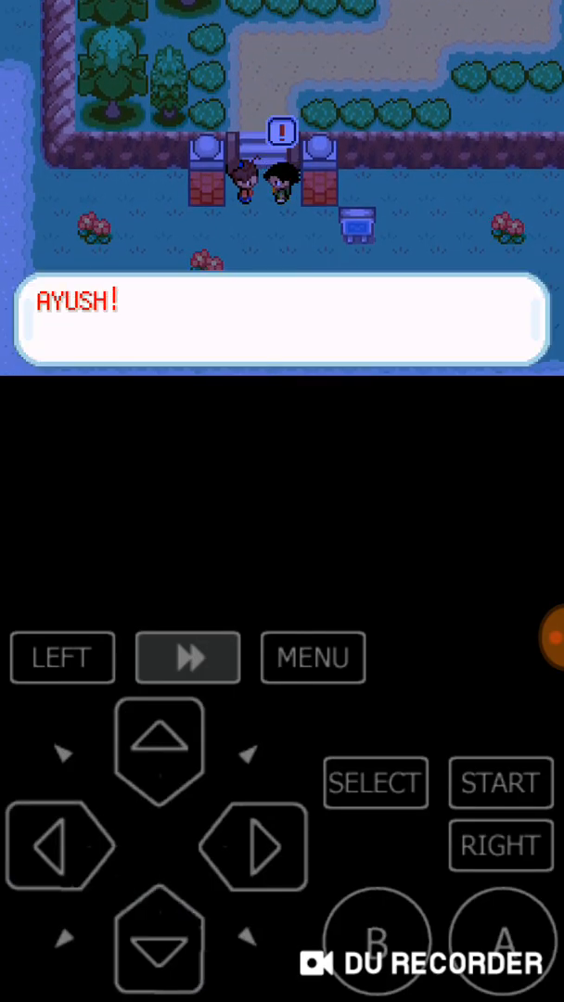
click(499, 939)
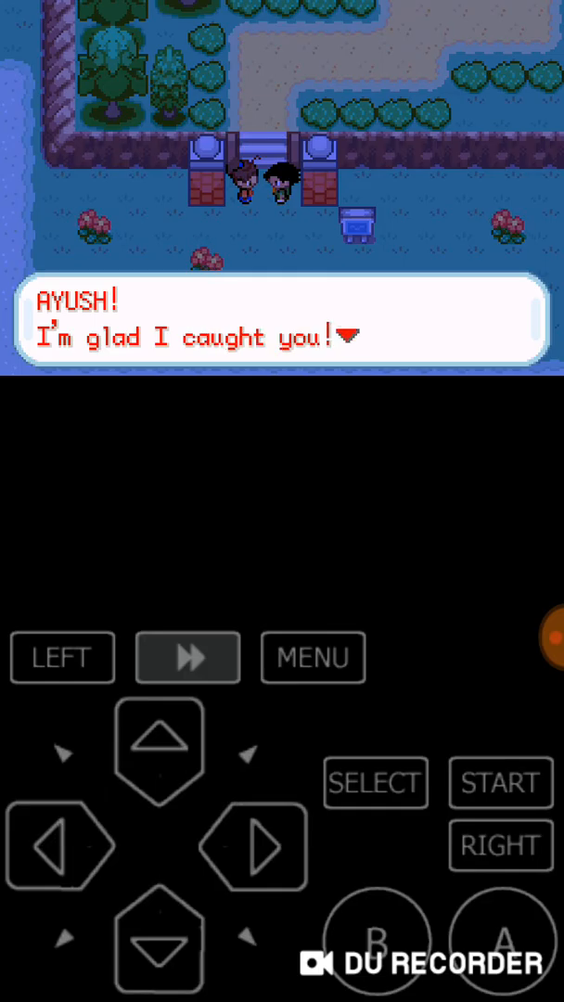
click(497, 939)
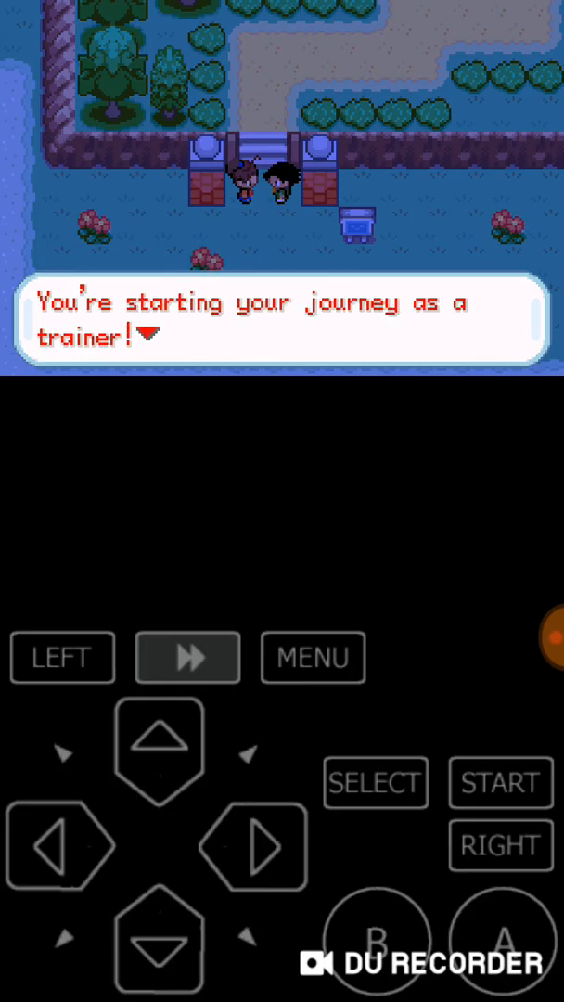
click(500, 943)
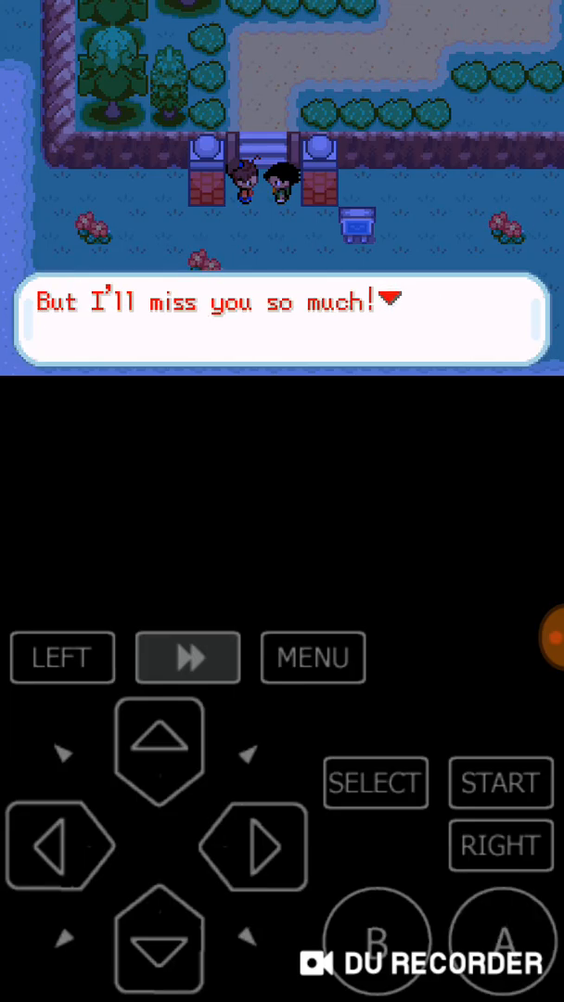
click(499, 943)
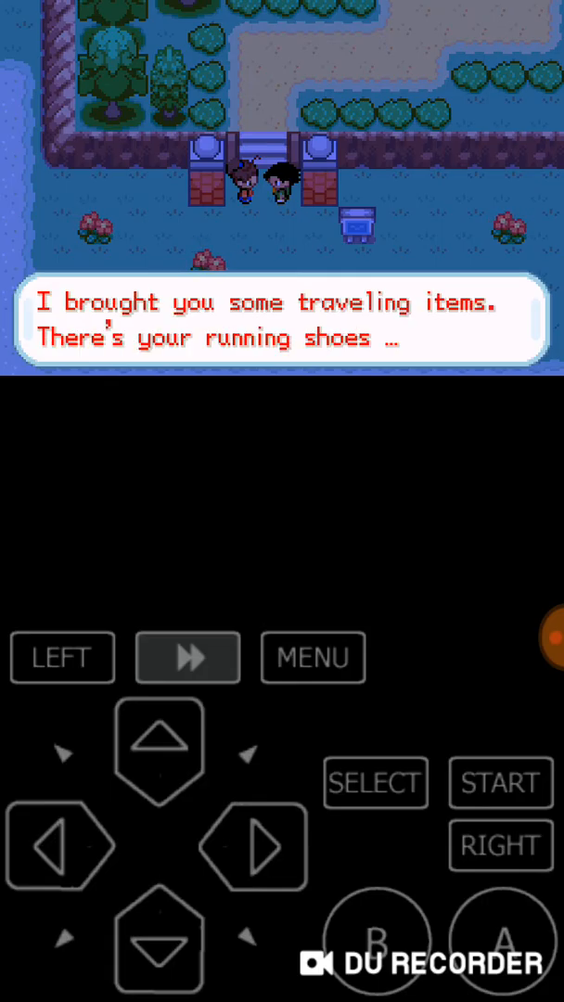
click(499, 943)
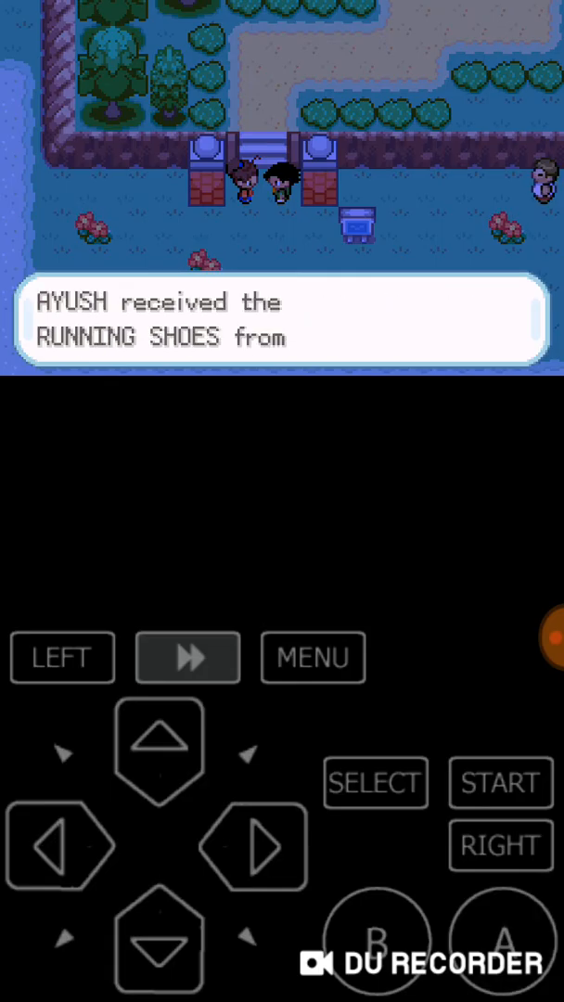
click(499, 944)
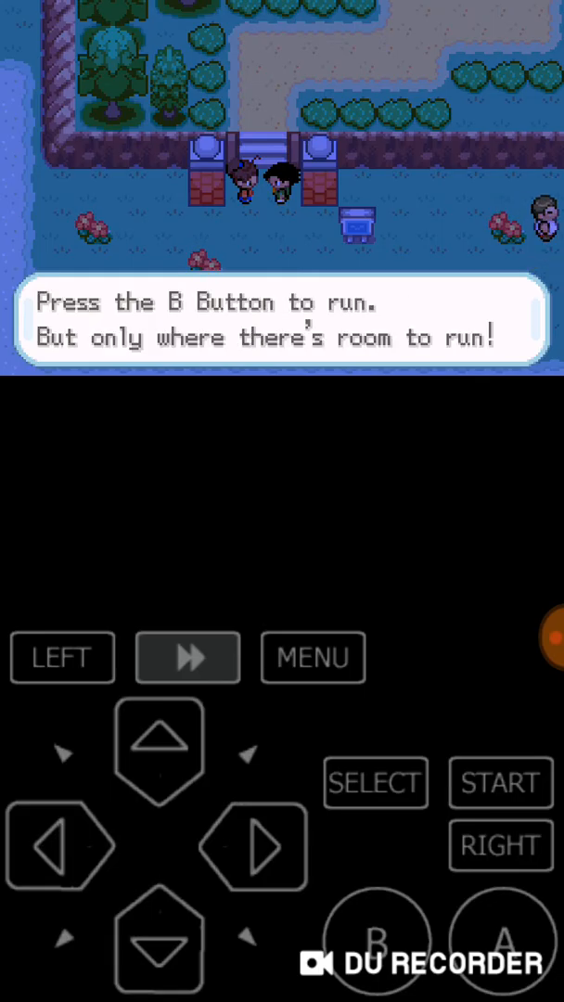
Receive the TOWN MAP and FAME CHECKER and finish the farewell remarks about PIKACHU.
click(379, 939)
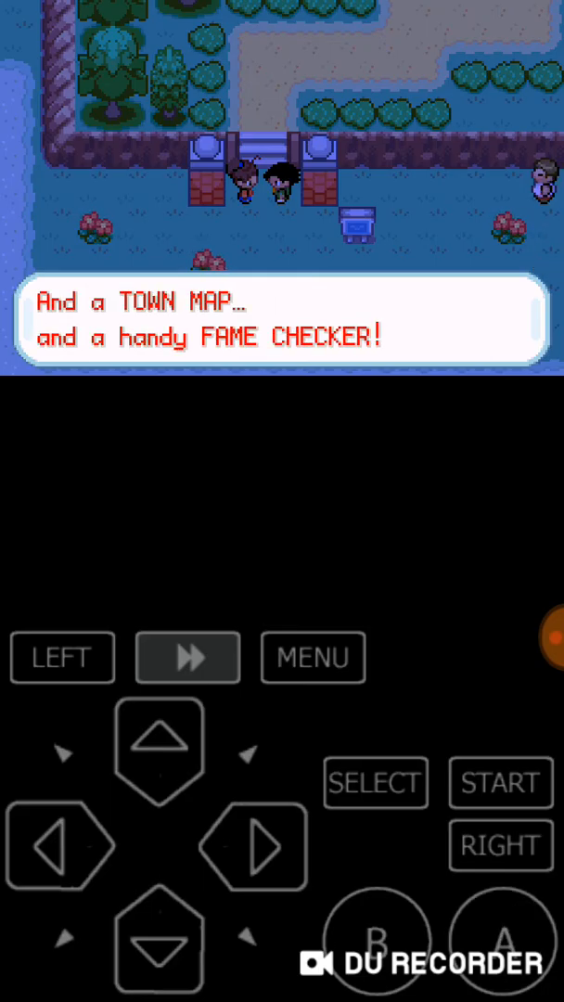
click(501, 941)
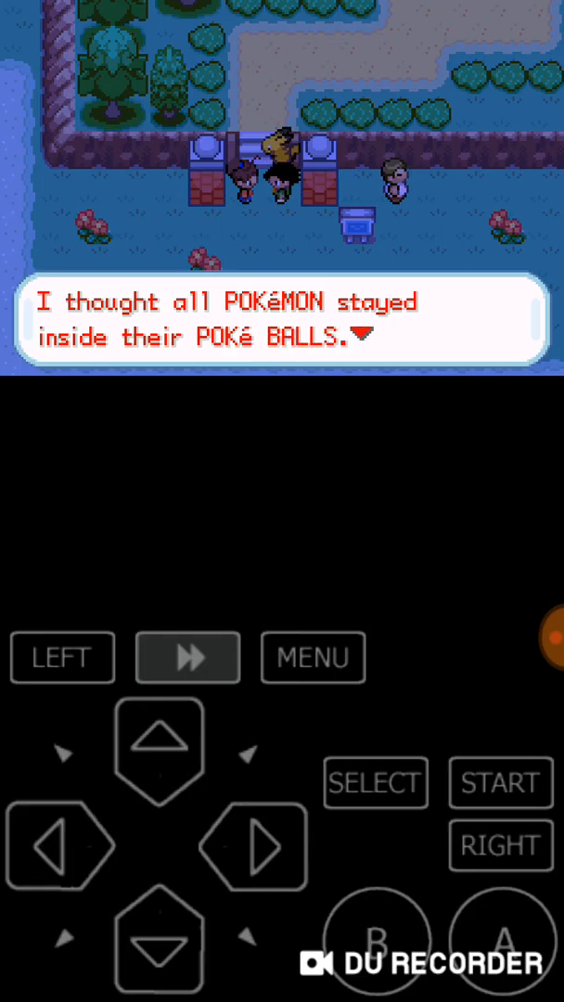
click(499, 939)
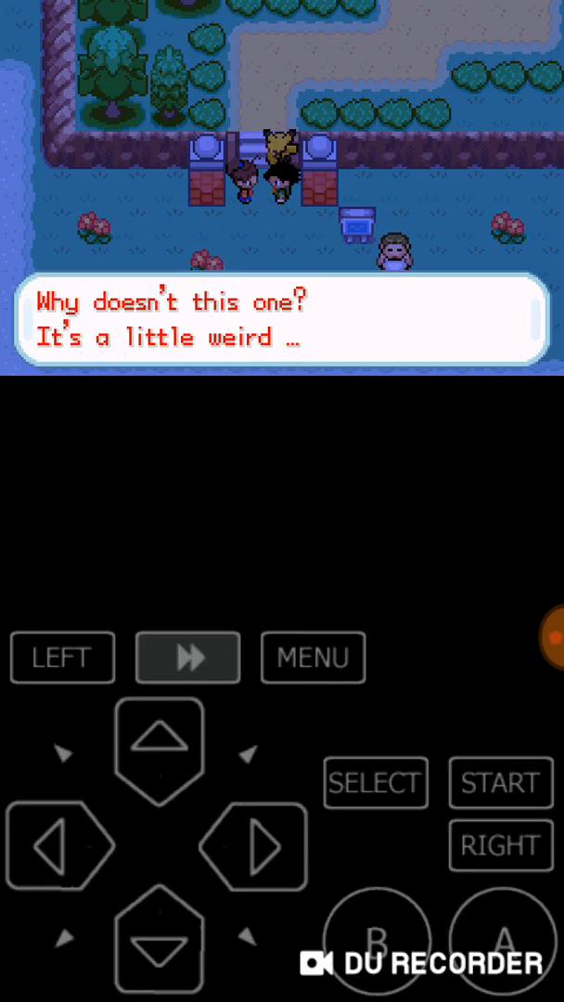
click(501, 943)
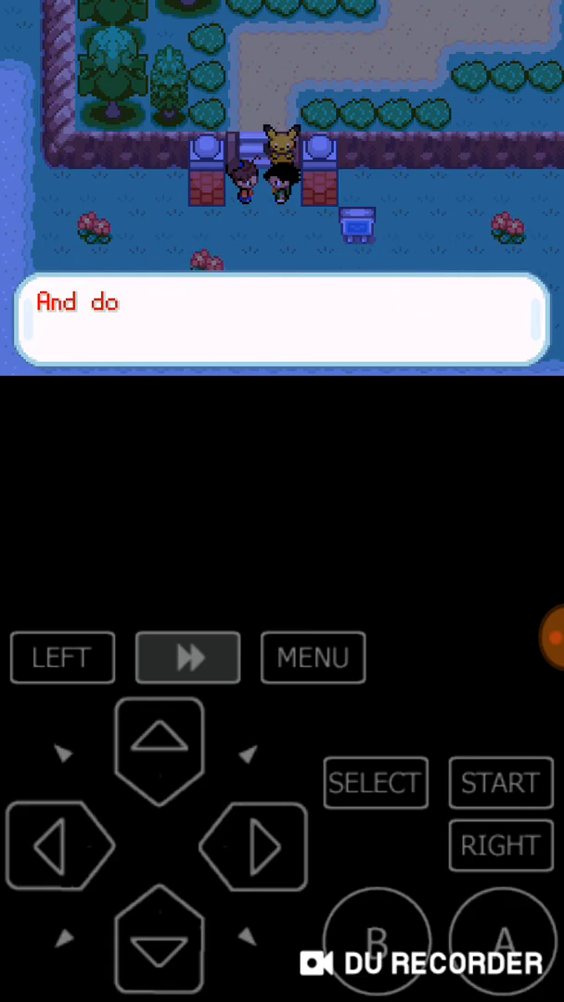
click(63, 847)
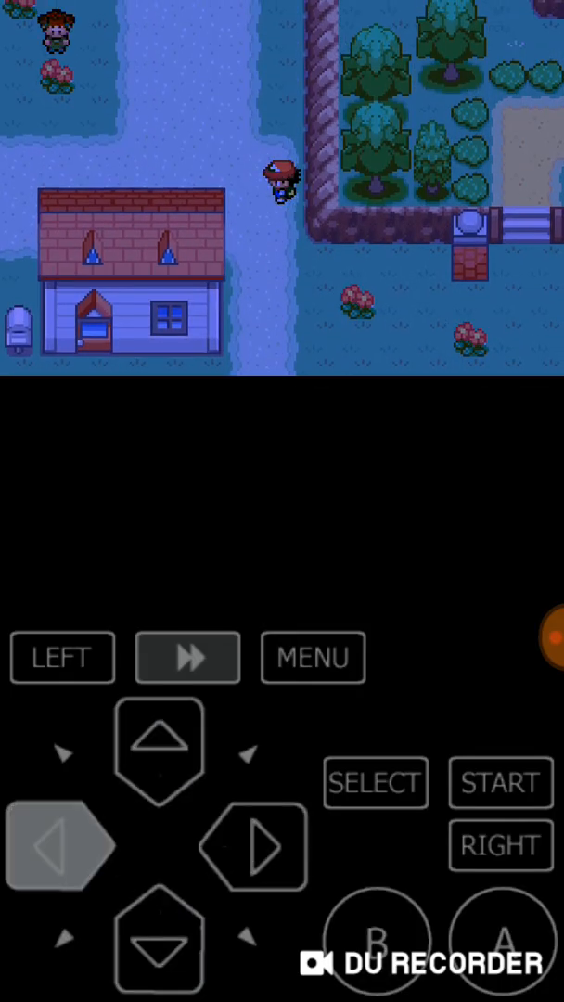
Walk north out of town along the route and get through the wild Pidgey encounter.
click(159, 746)
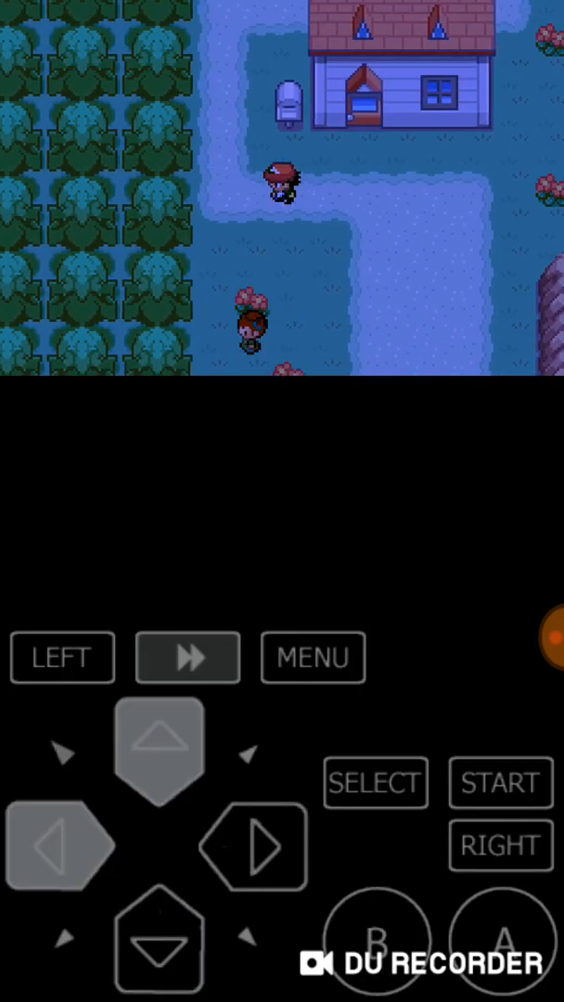
click(61, 845)
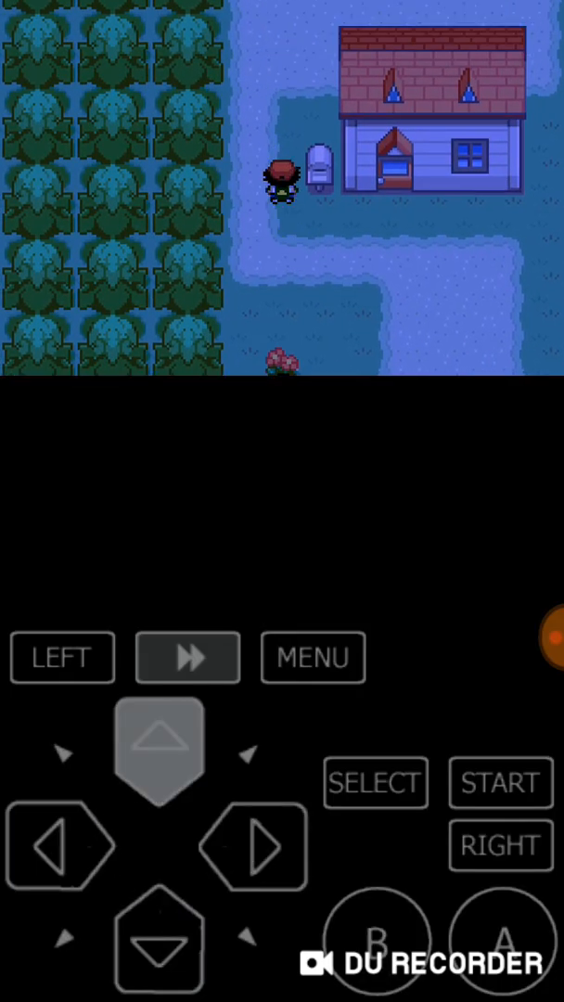
click(158, 741)
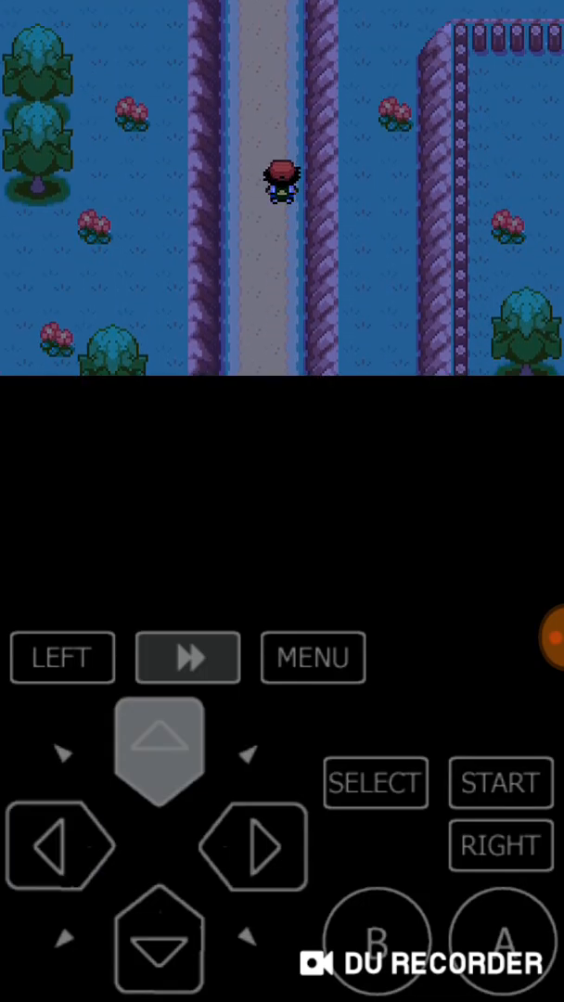
click(158, 746)
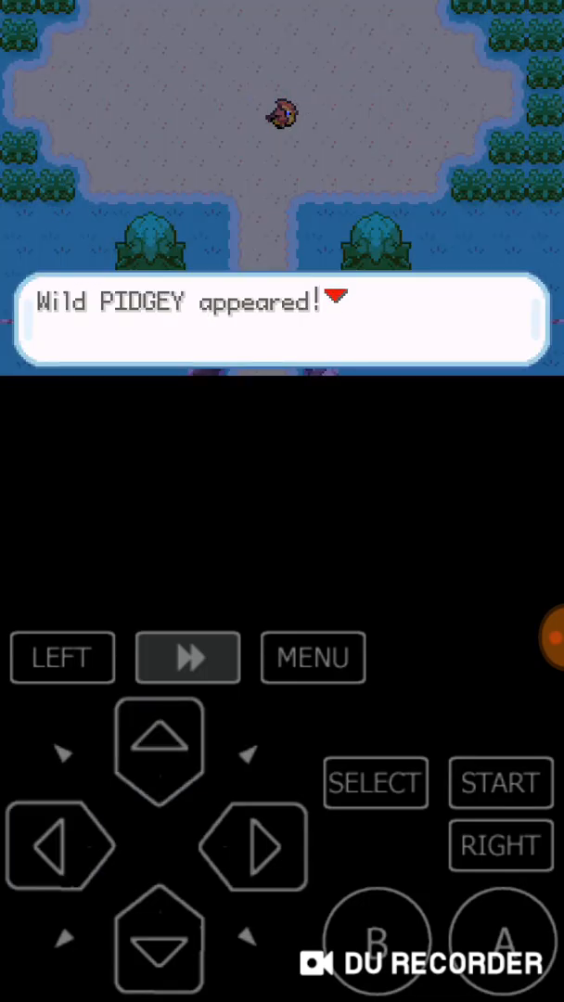
click(499, 938)
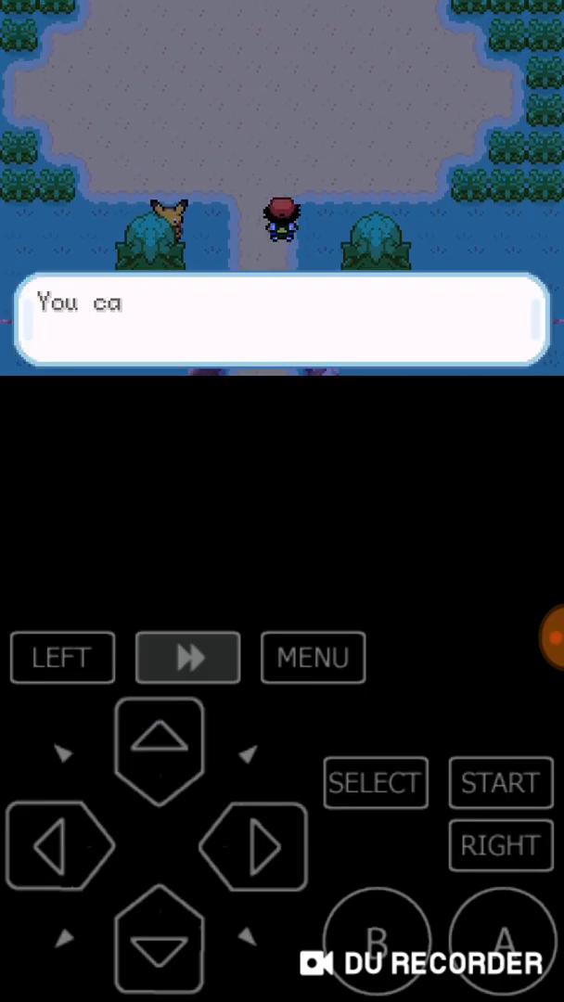
click(61, 846)
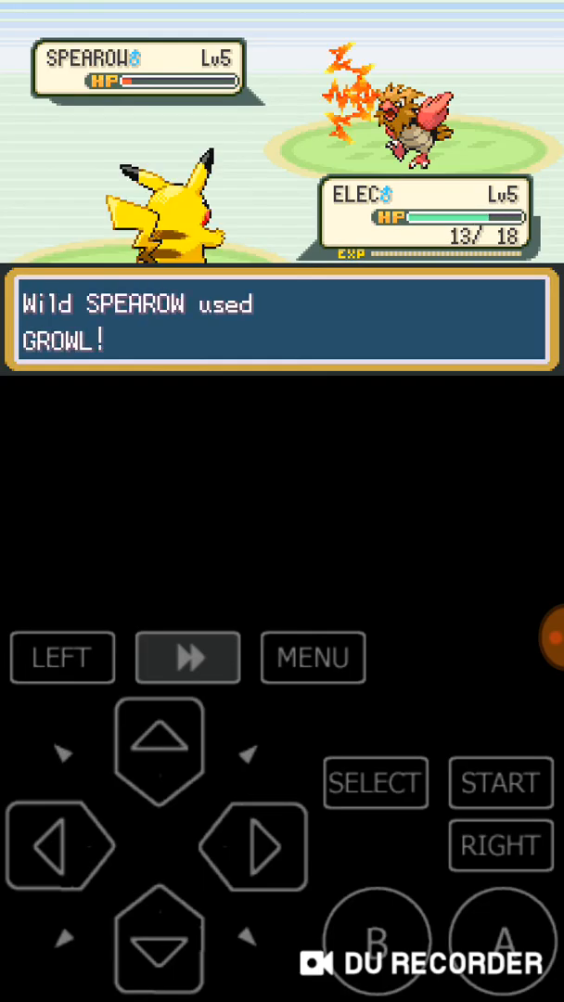
Advance the battle until Pikachu's super-effective attack defeats the wild Spearow.
click(499, 939)
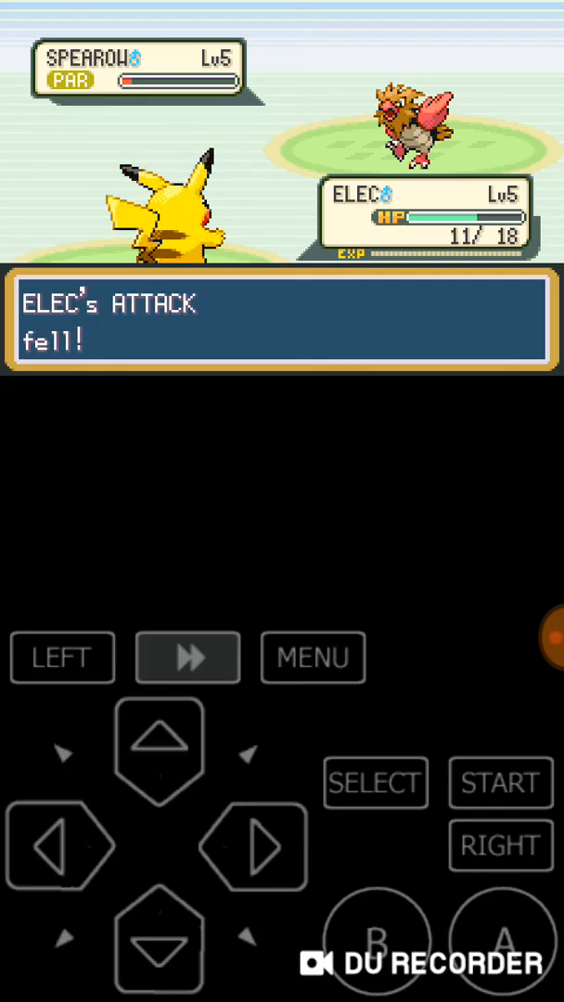
click(494, 941)
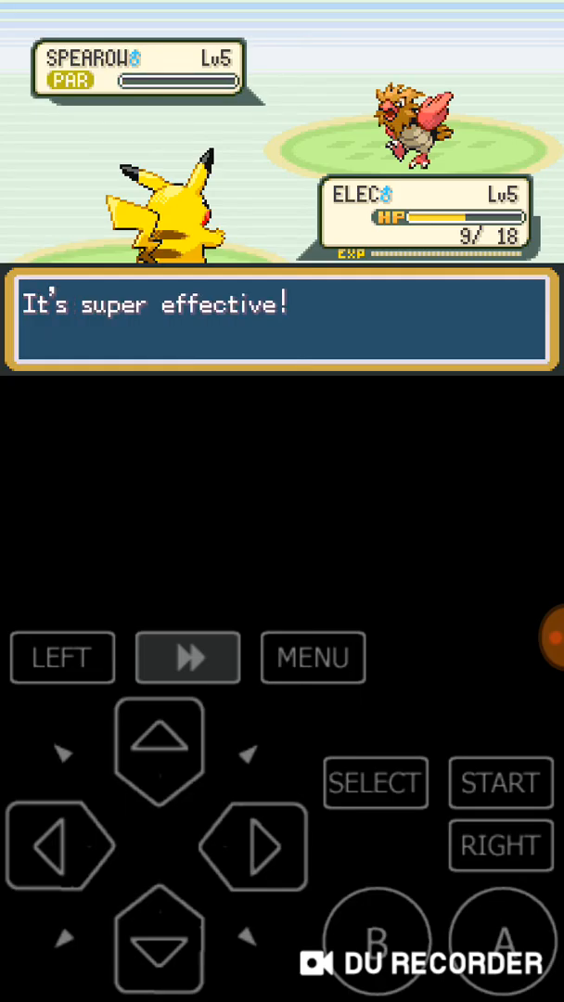
click(501, 941)
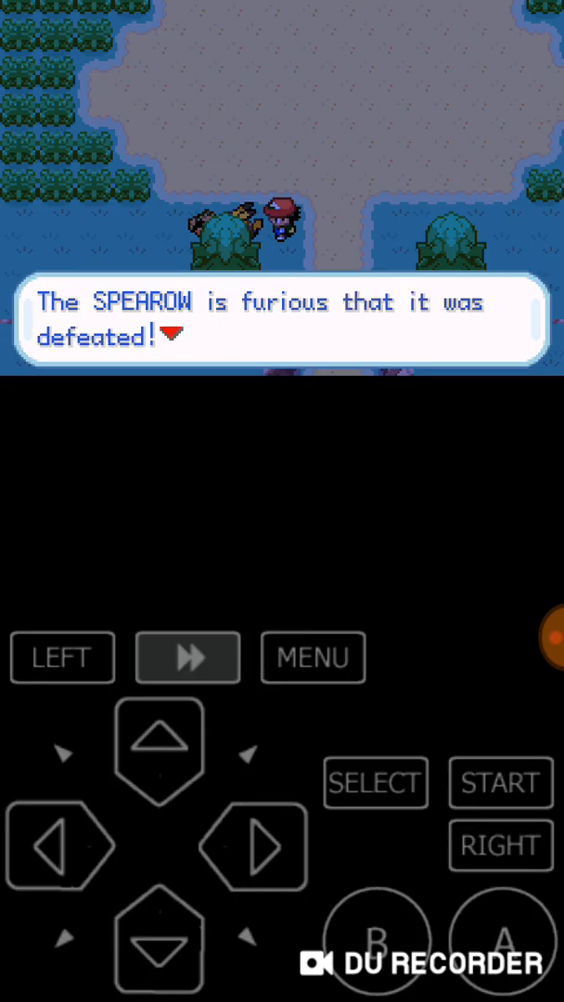
click(499, 941)
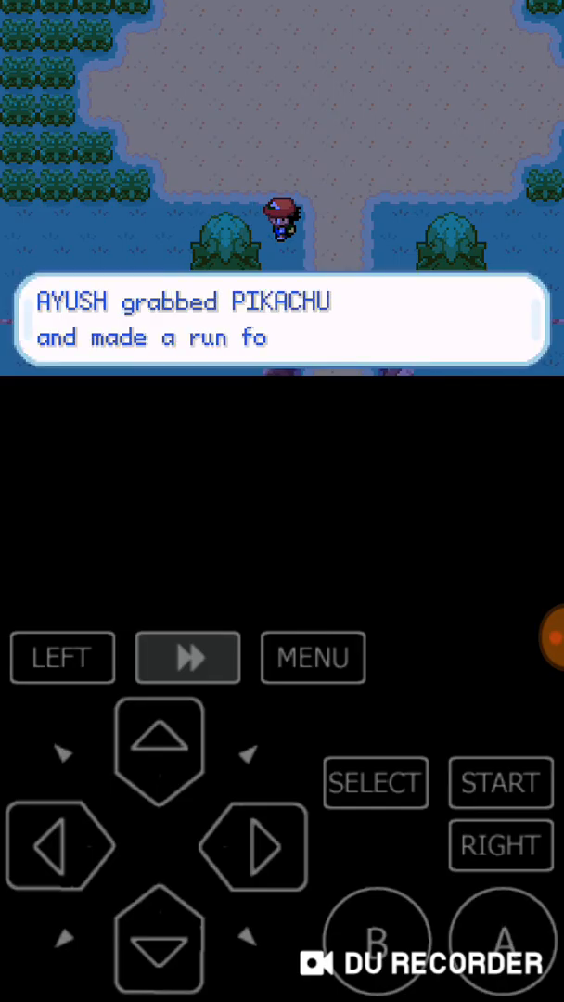
Walk north through the clearing and RUN from another wild Spearow.
click(157, 746)
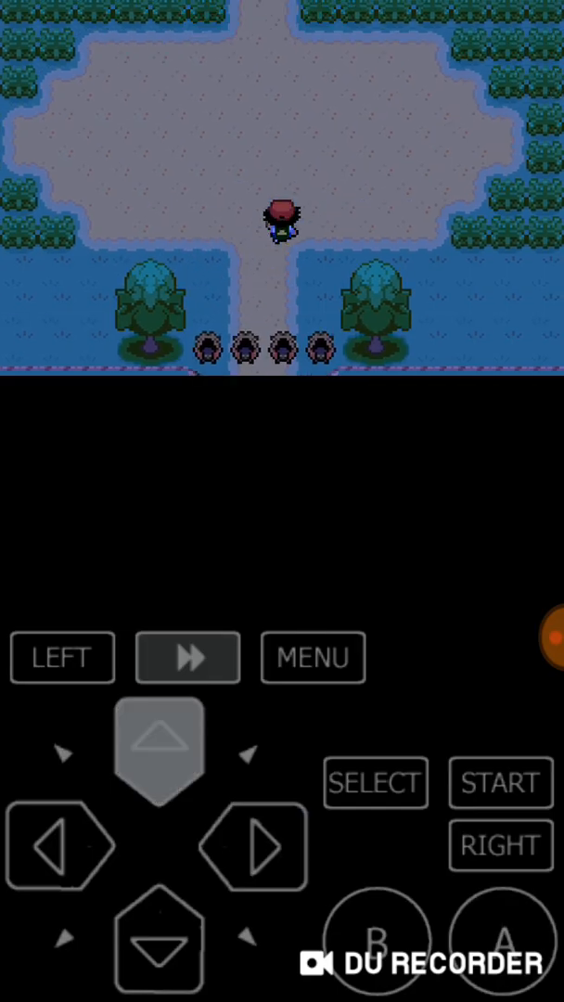
click(158, 752)
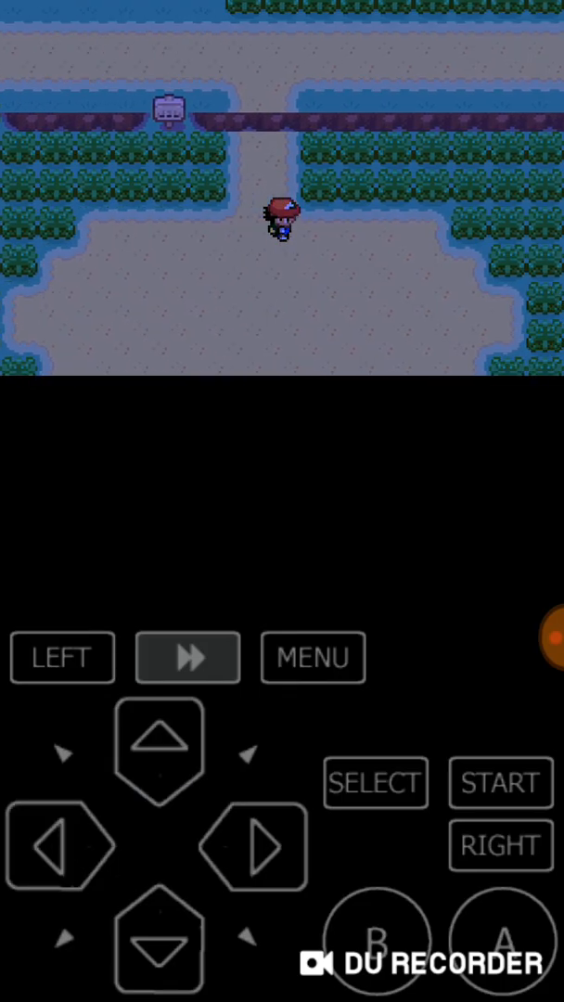
click(62, 846)
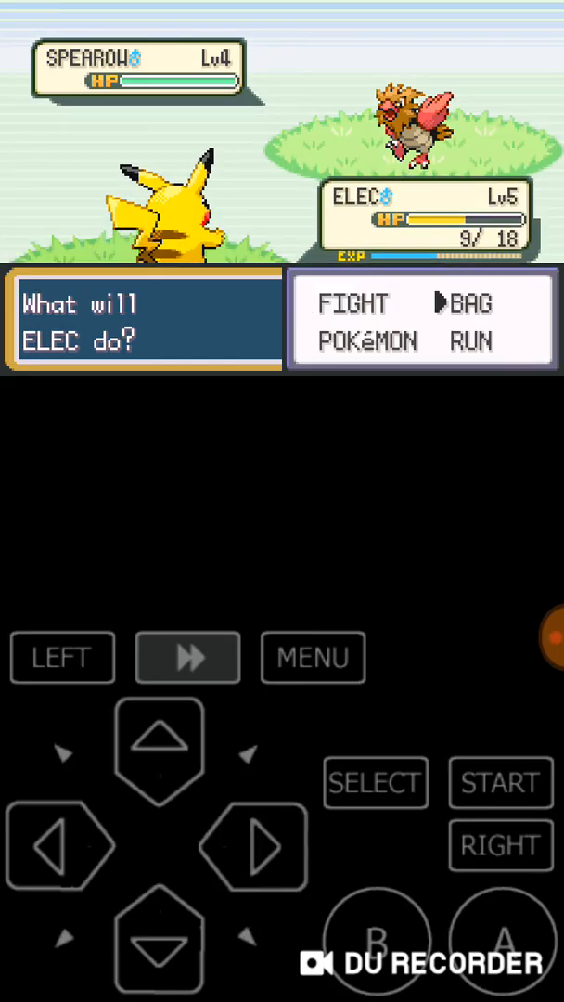
click(471, 342)
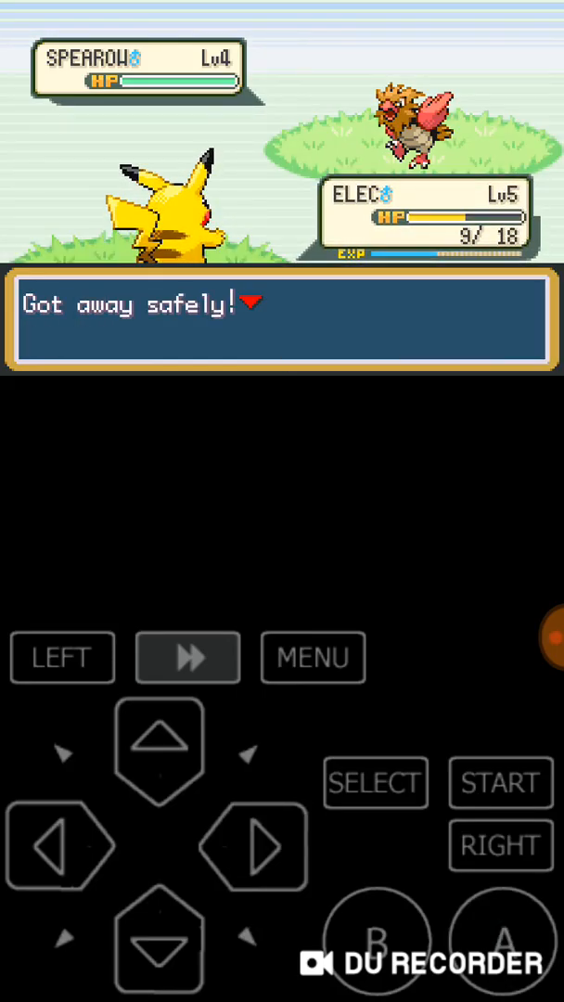
click(63, 846)
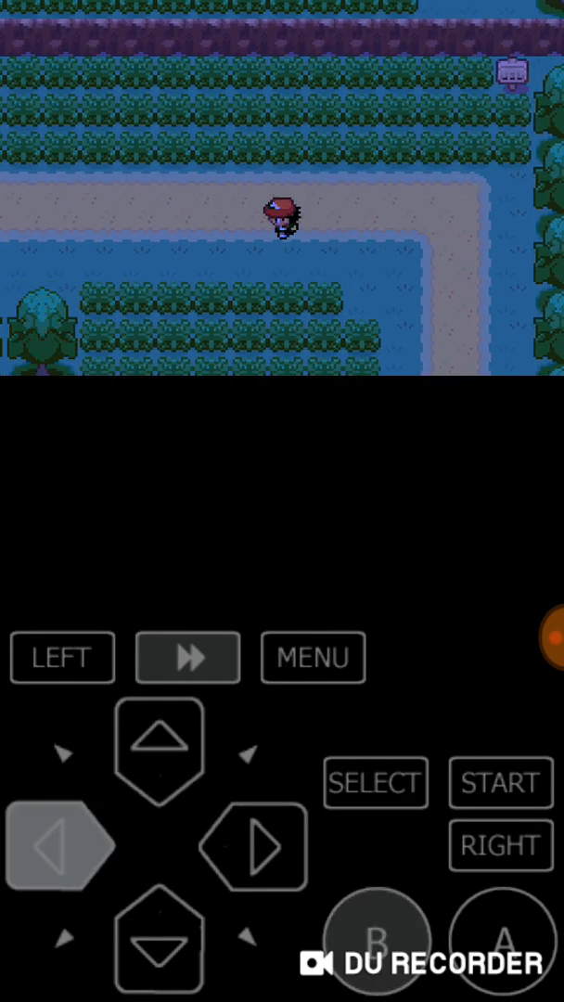
Head west to the river and answer YES to swim across.
click(157, 748)
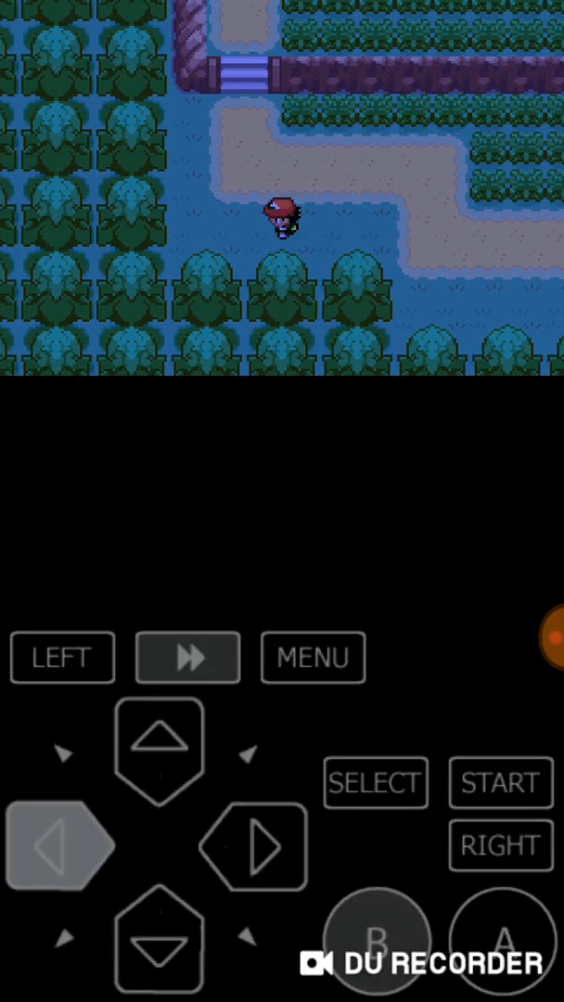
click(252, 846)
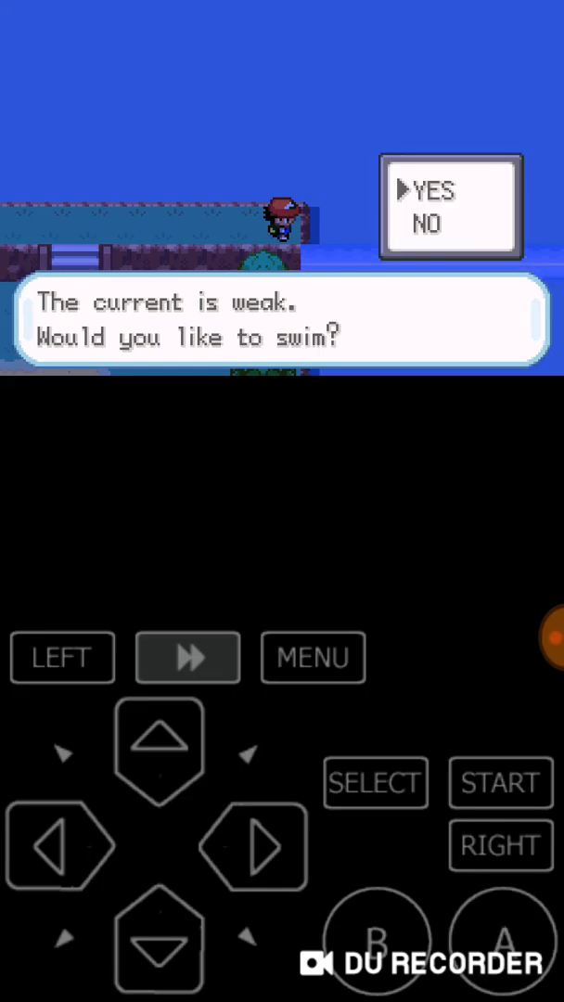
click(499, 943)
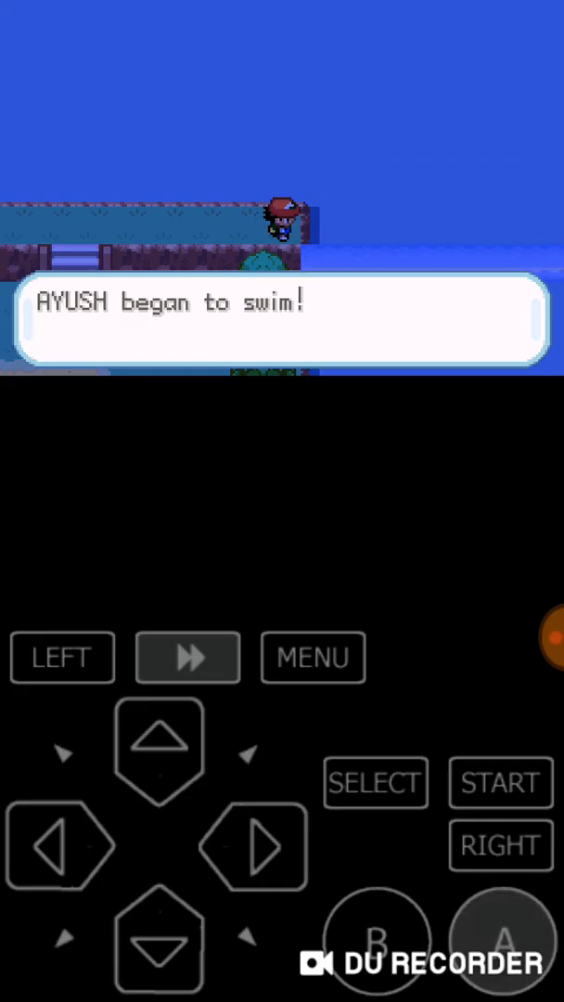
click(501, 943)
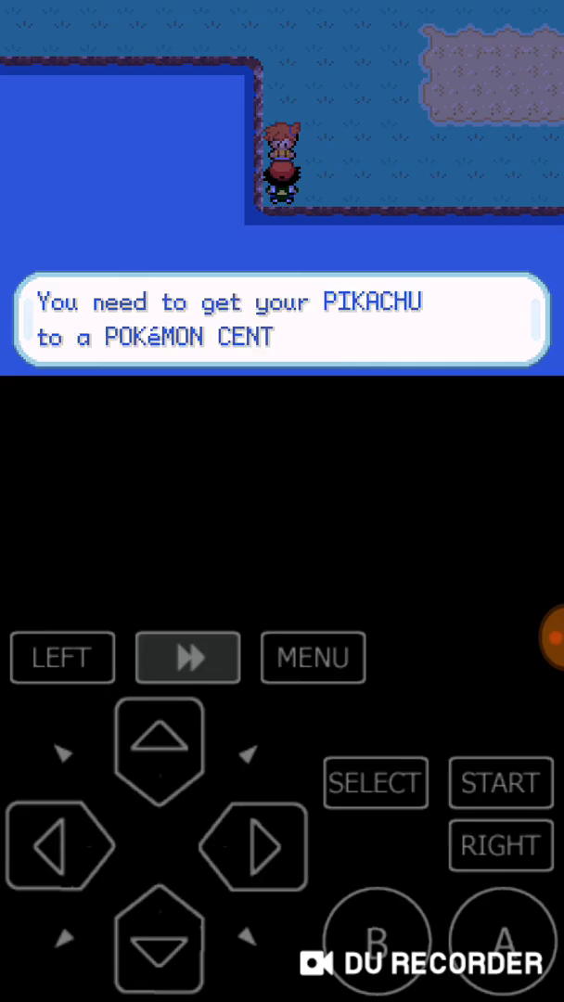
Advance the girl's lines urging a Pokémon Center visit and her complaint about the bike.
click(499, 939)
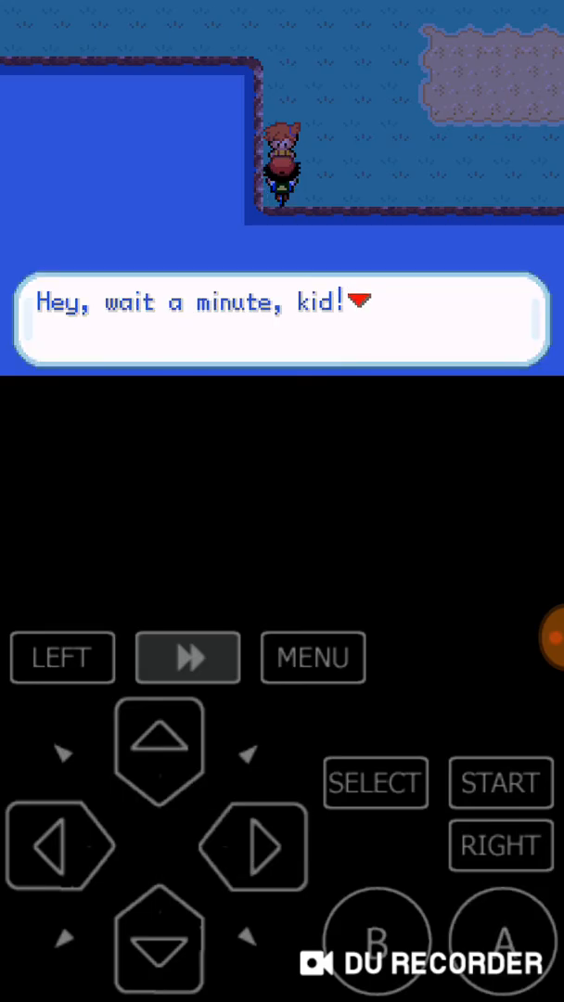
click(499, 917)
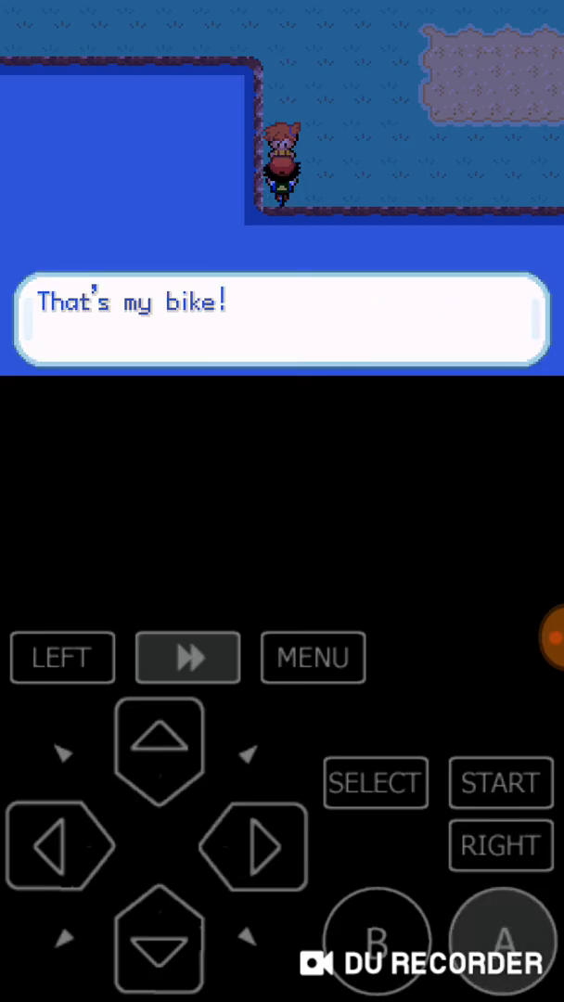
click(253, 846)
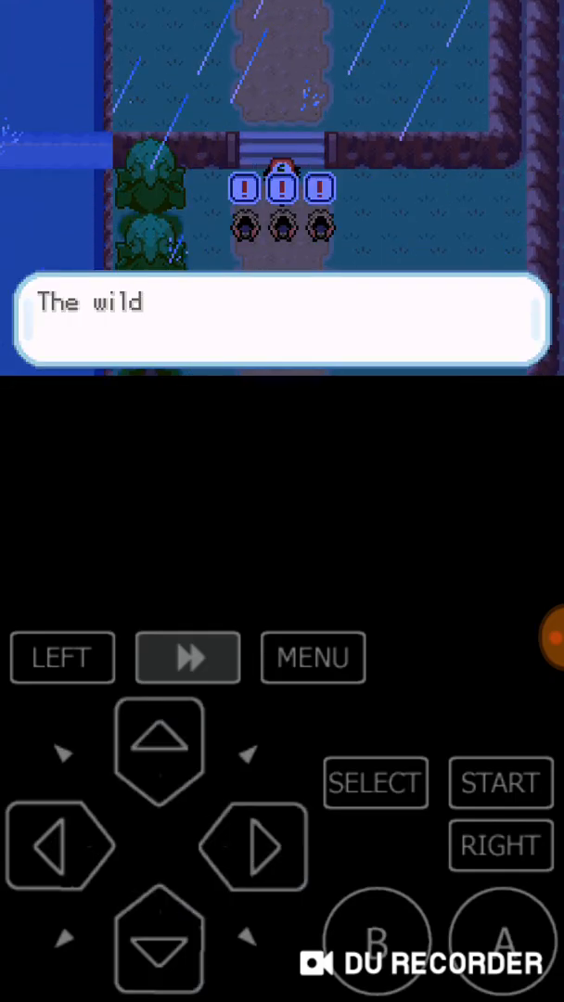
Advance Ash's Pokémon Master speech to the Spearows and Pikachu emerging charged by lightning.
click(499, 935)
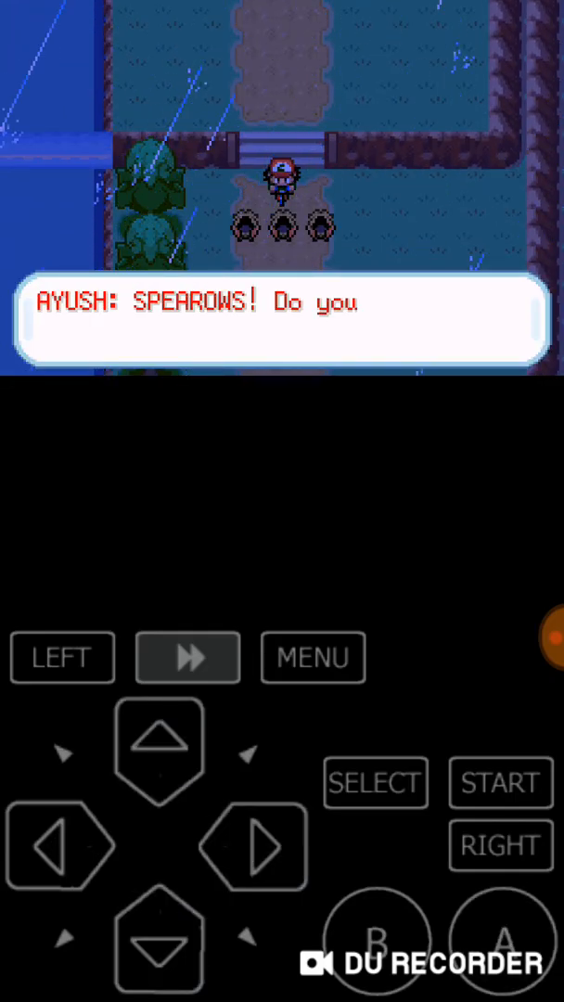
click(499, 937)
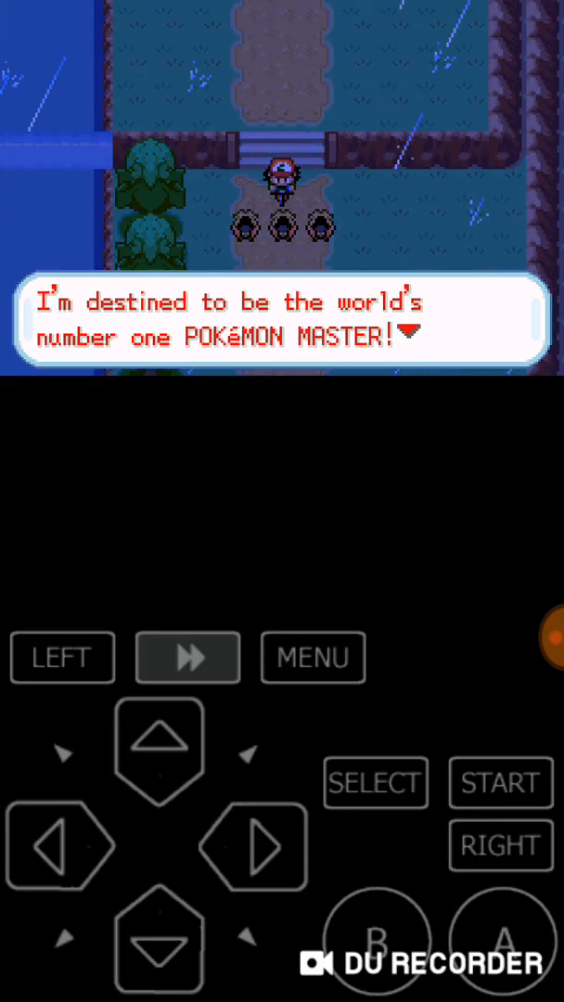
click(499, 939)
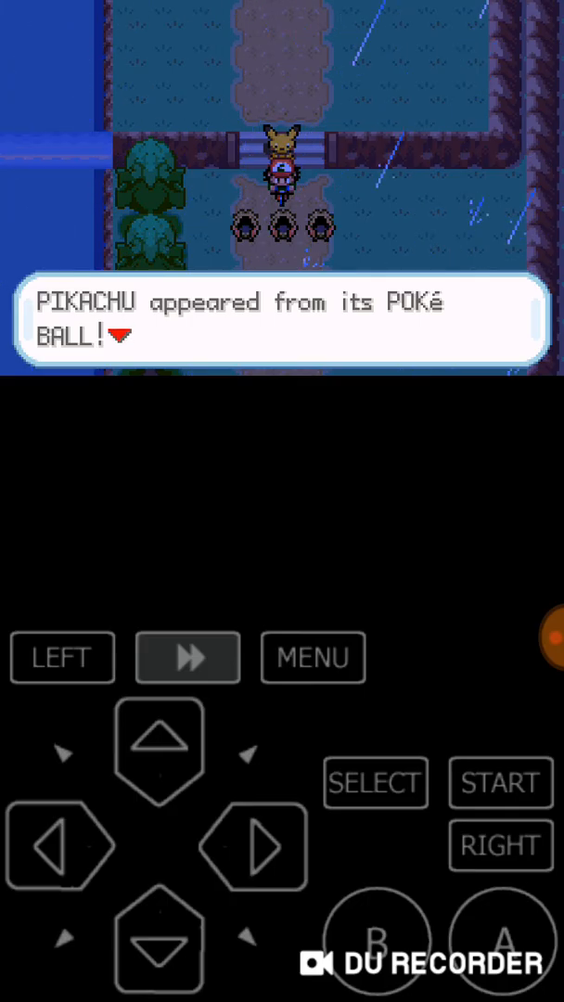
click(499, 938)
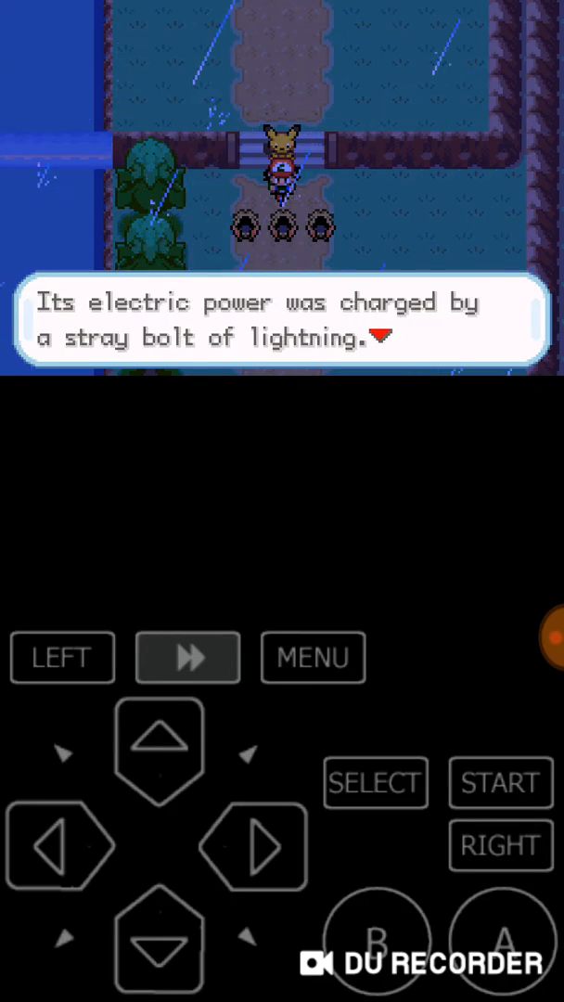
click(499, 939)
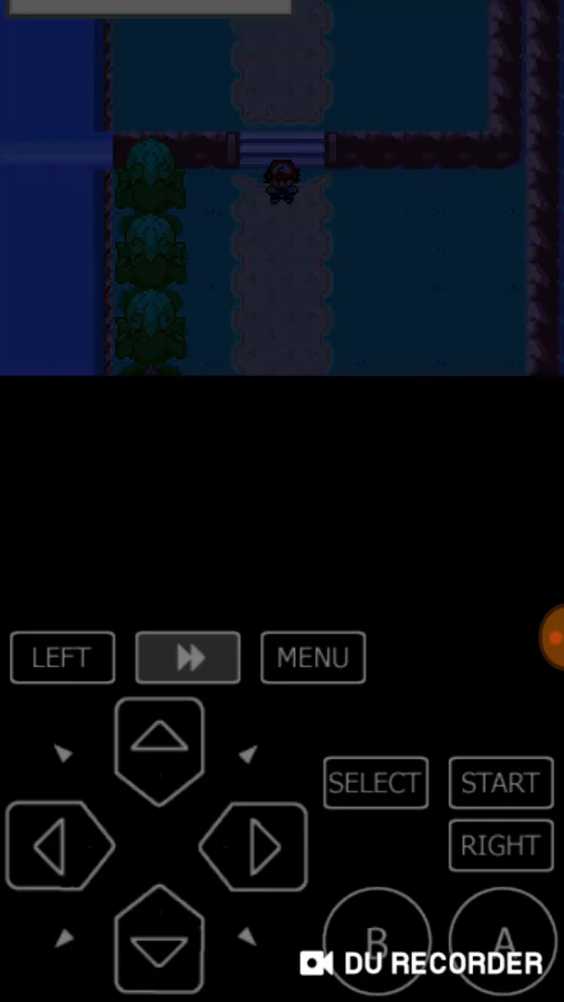
Continue past the Spearows leaving and through the officer's lookout conversation in town.
click(159, 746)
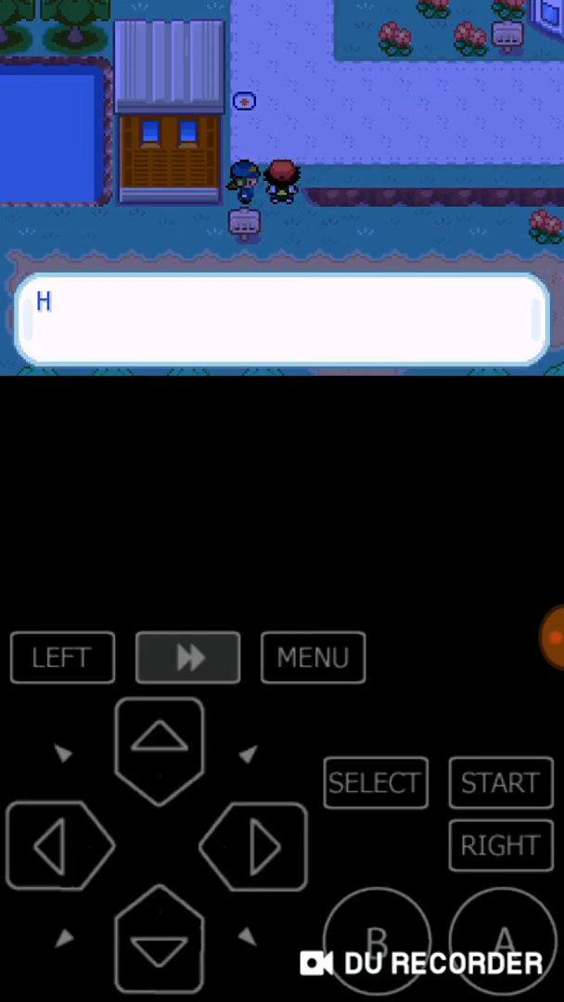
click(499, 957)
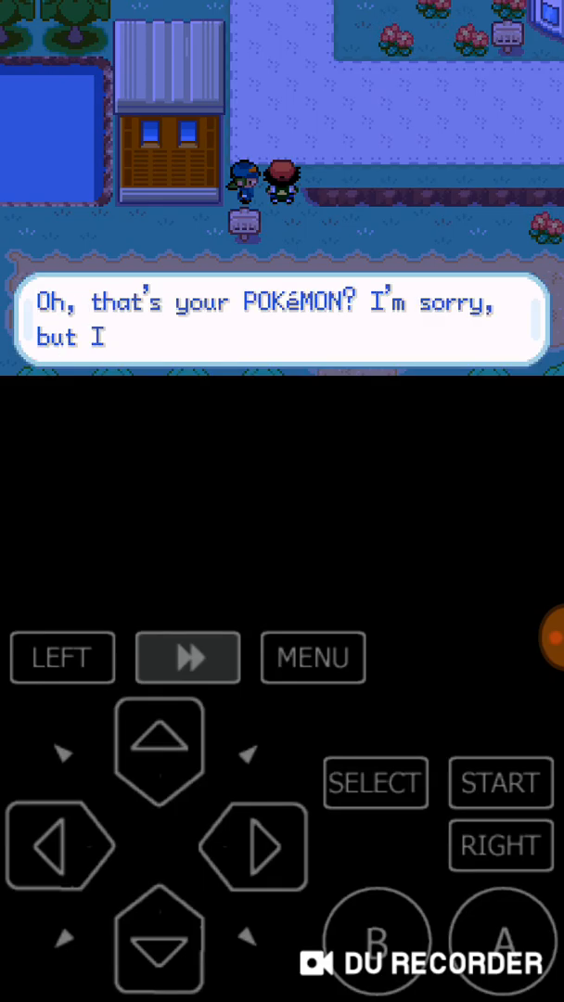
click(497, 940)
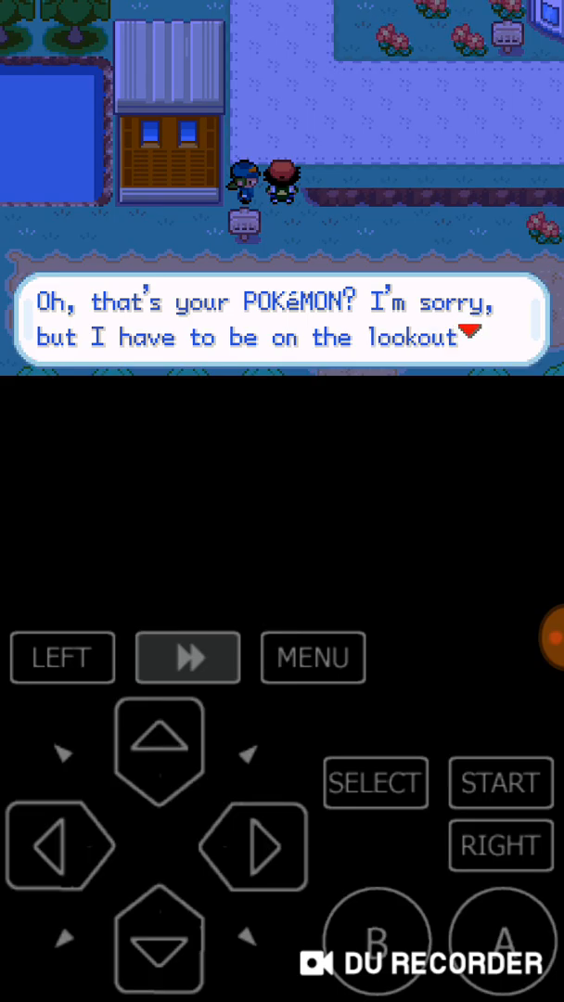
click(501, 941)
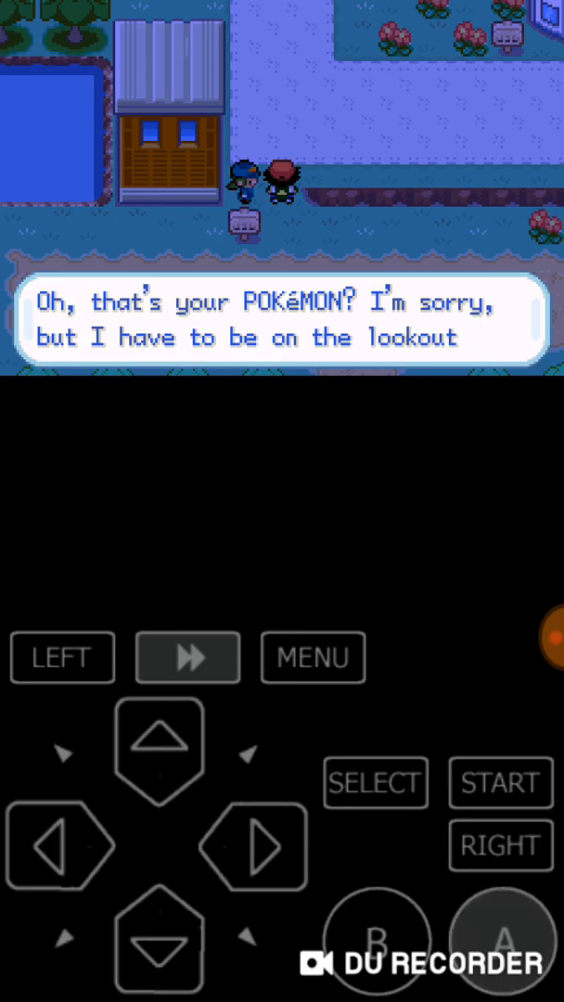
click(501, 943)
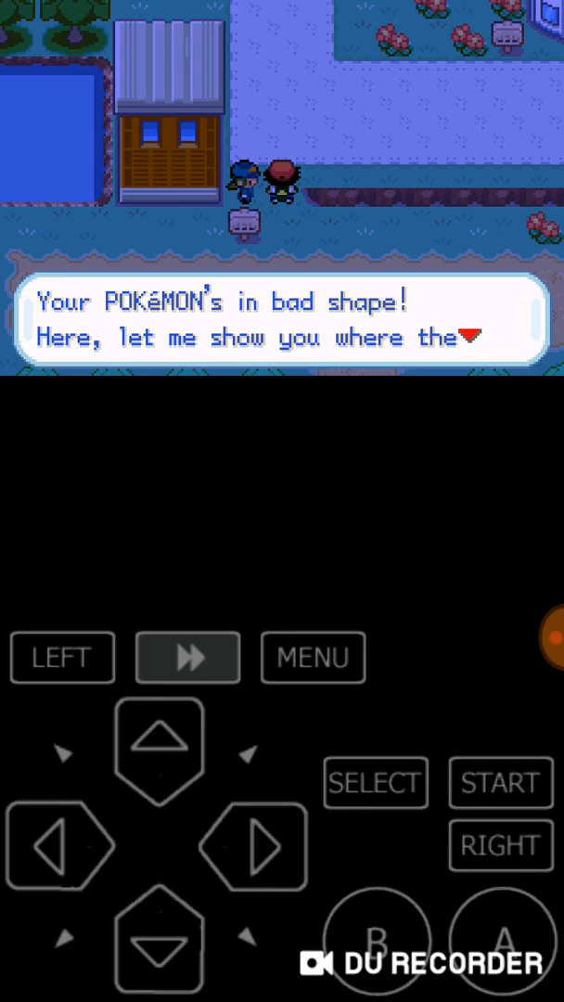
Accept the officer's offer to lead Ash to the Pokémon Center.
click(501, 939)
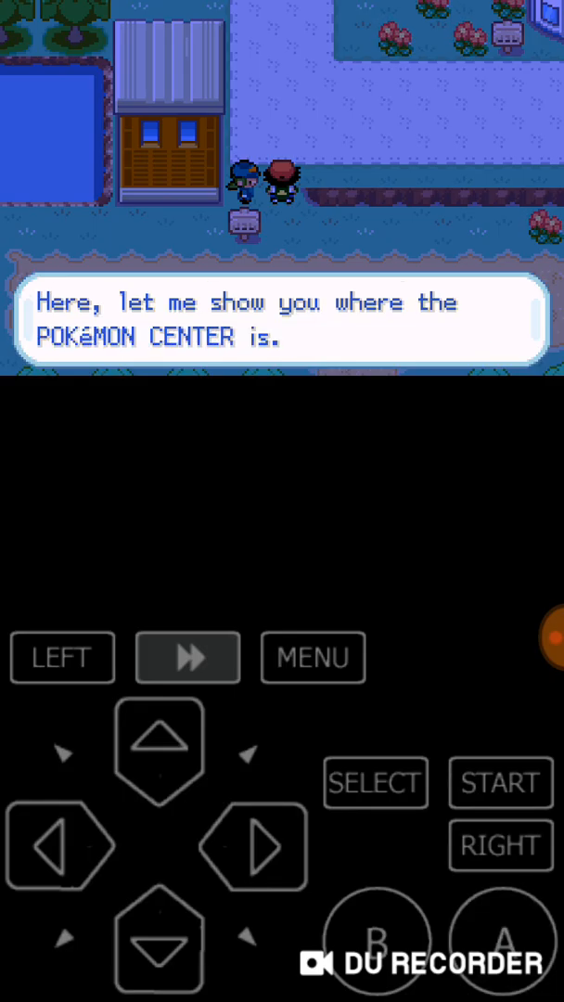
click(499, 941)
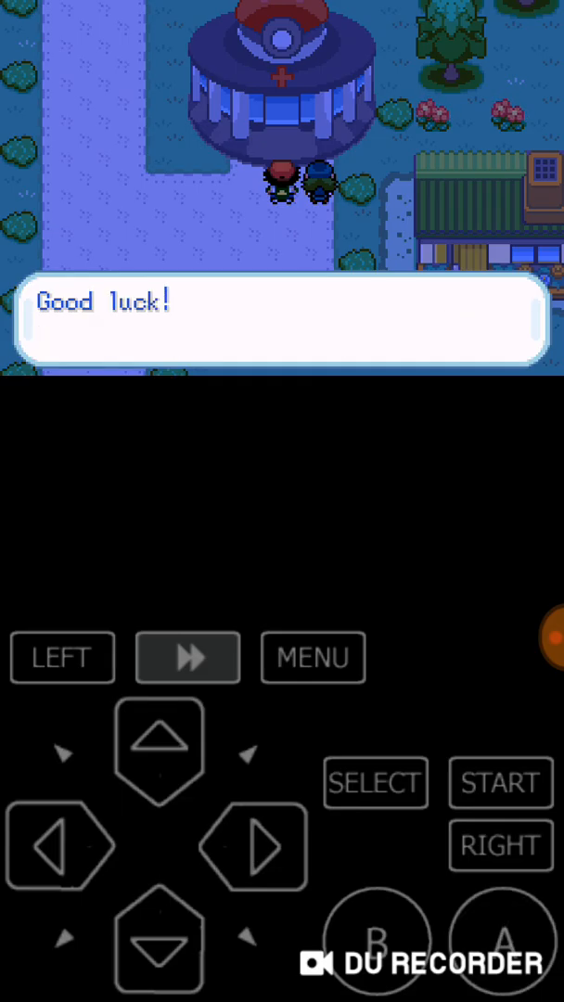
Dismiss the officer's farewell and get through Misty's wrecked-bike complaint and threat inside the center.
click(159, 746)
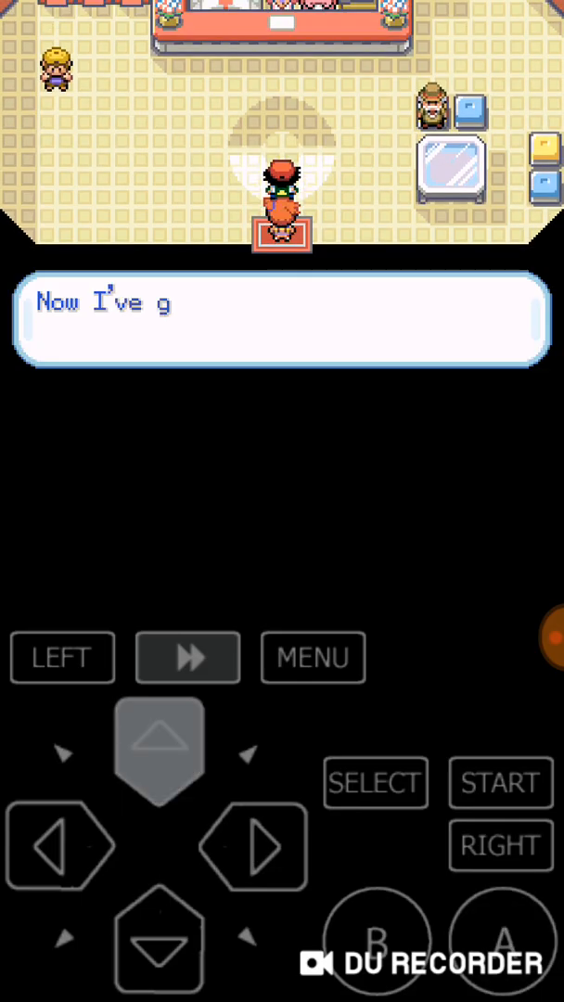
click(159, 749)
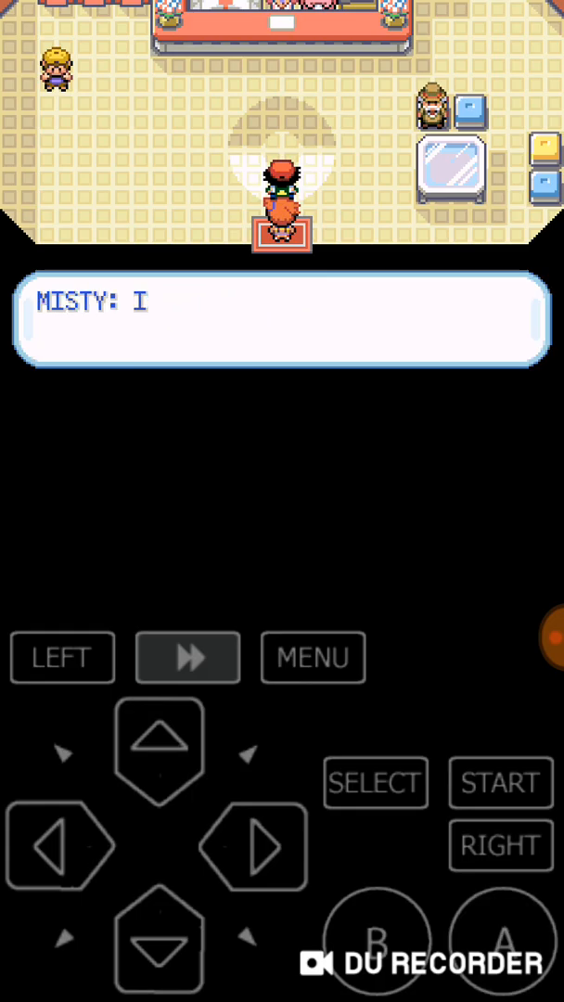
click(498, 939)
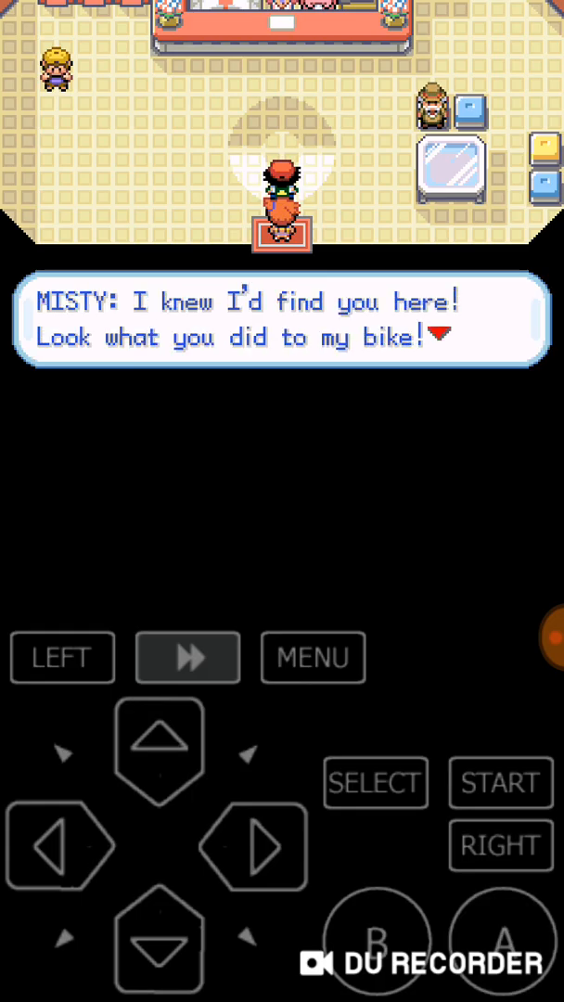
click(500, 938)
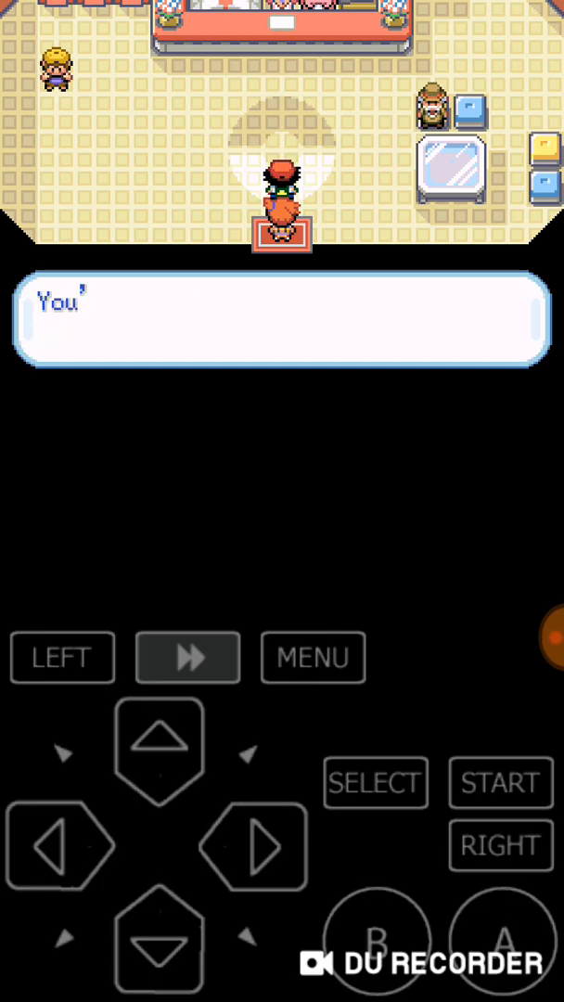
click(512, 939)
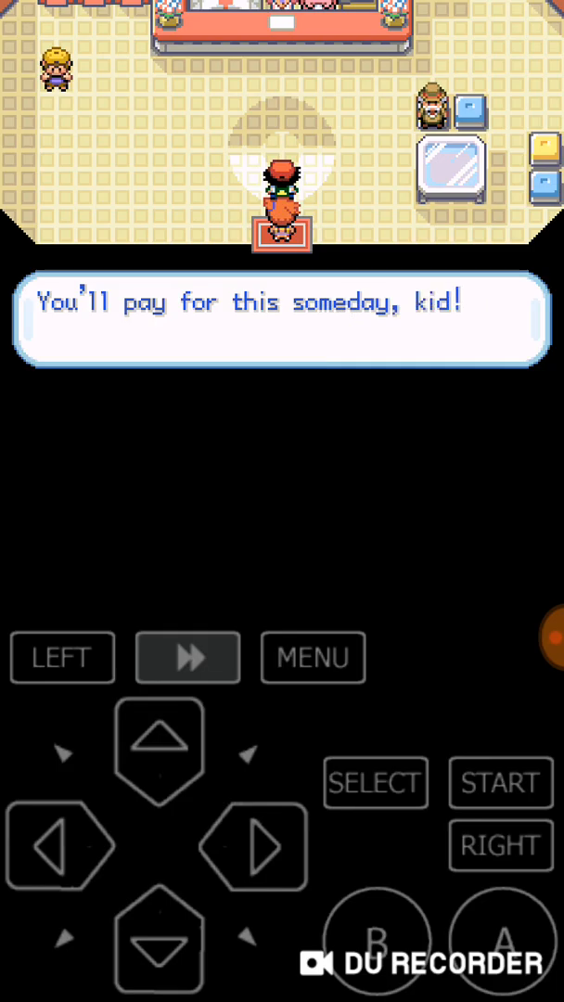
click(500, 941)
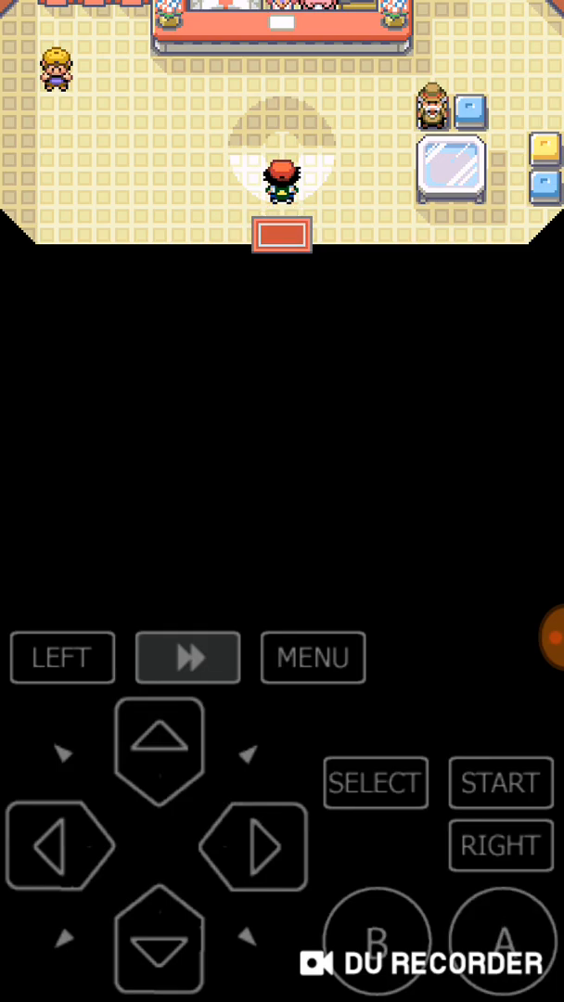
Walk to the counter, have the nurse heal the Pokémon, and close her farewell.
click(159, 746)
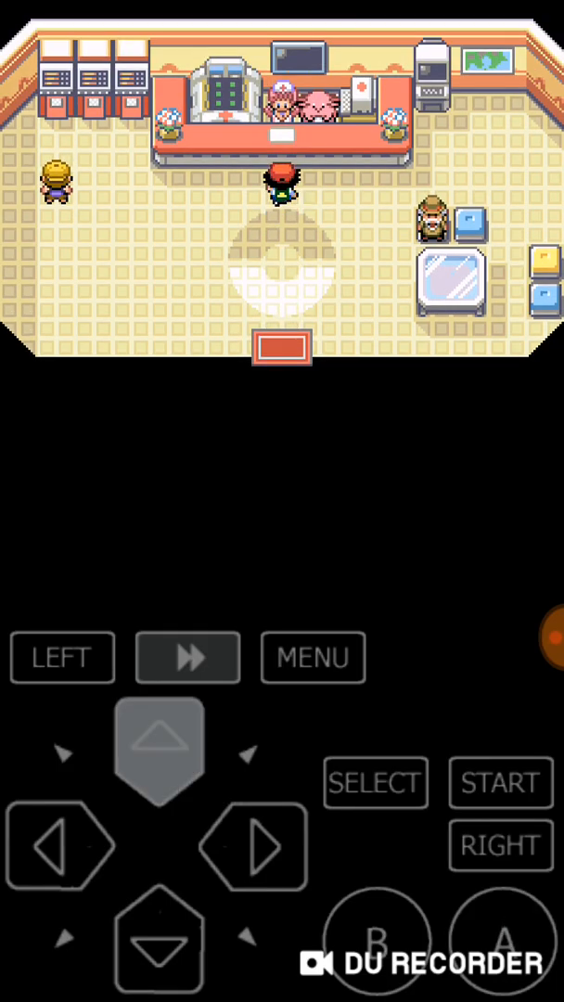
click(160, 750)
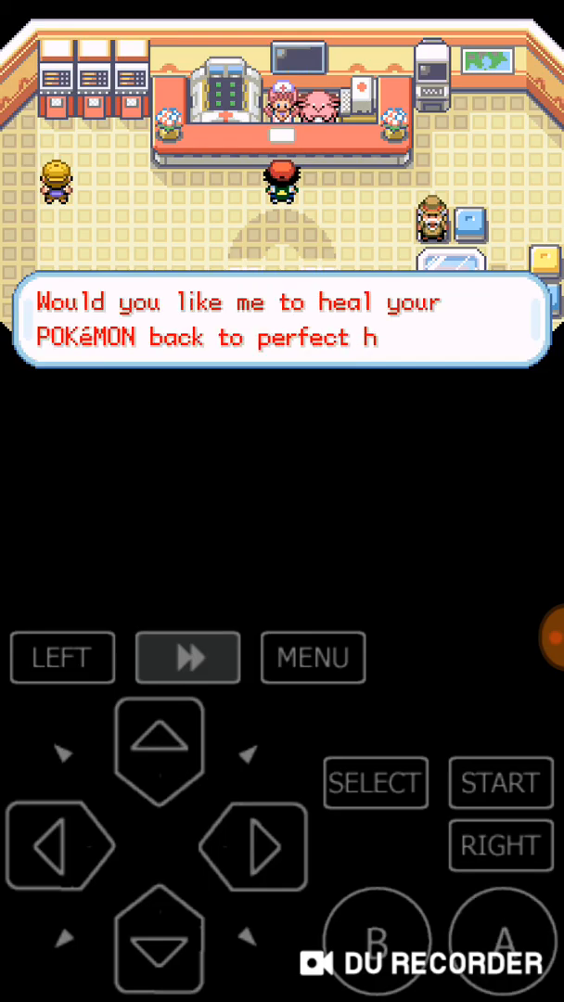
click(500, 943)
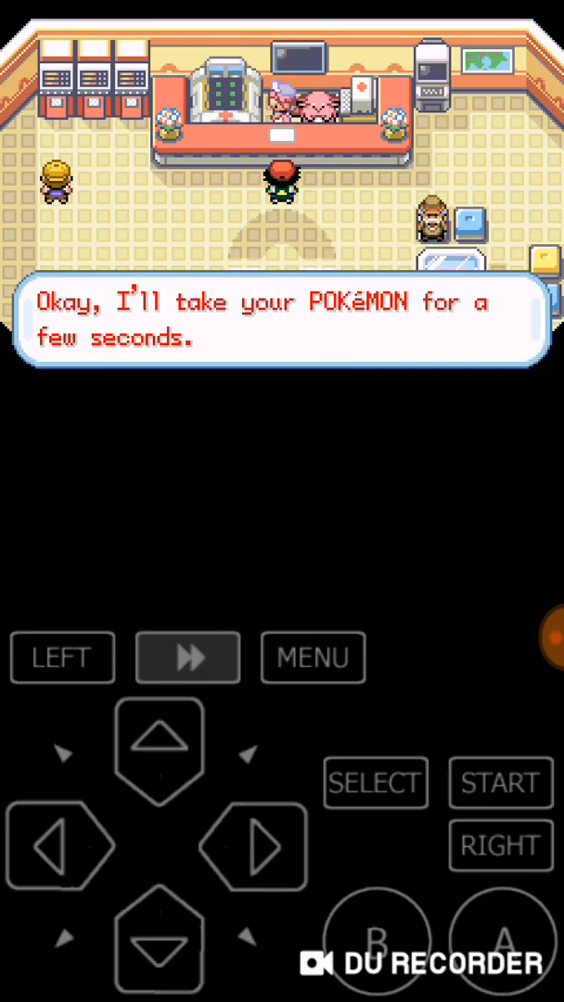
click(499, 939)
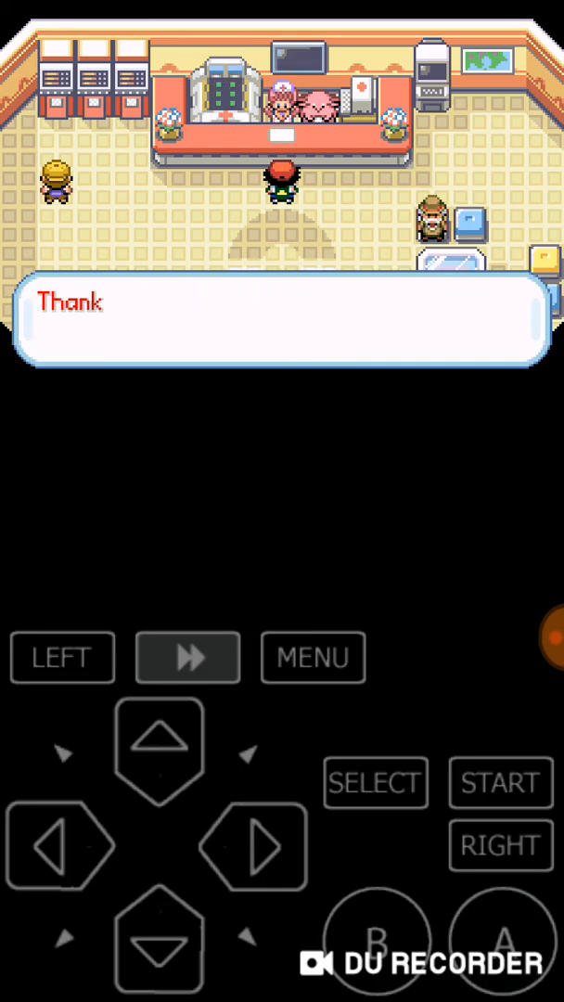
click(508, 935)
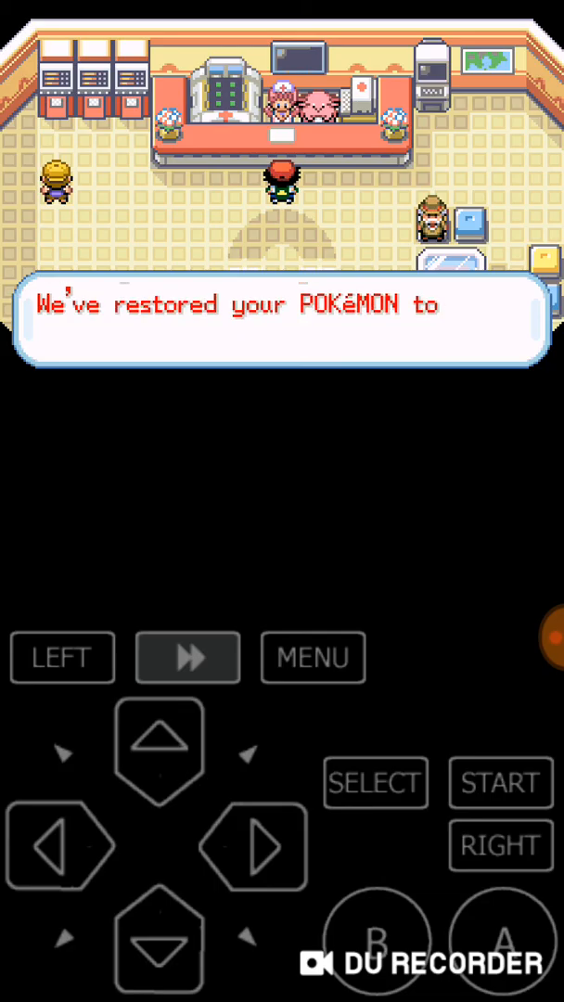
click(499, 939)
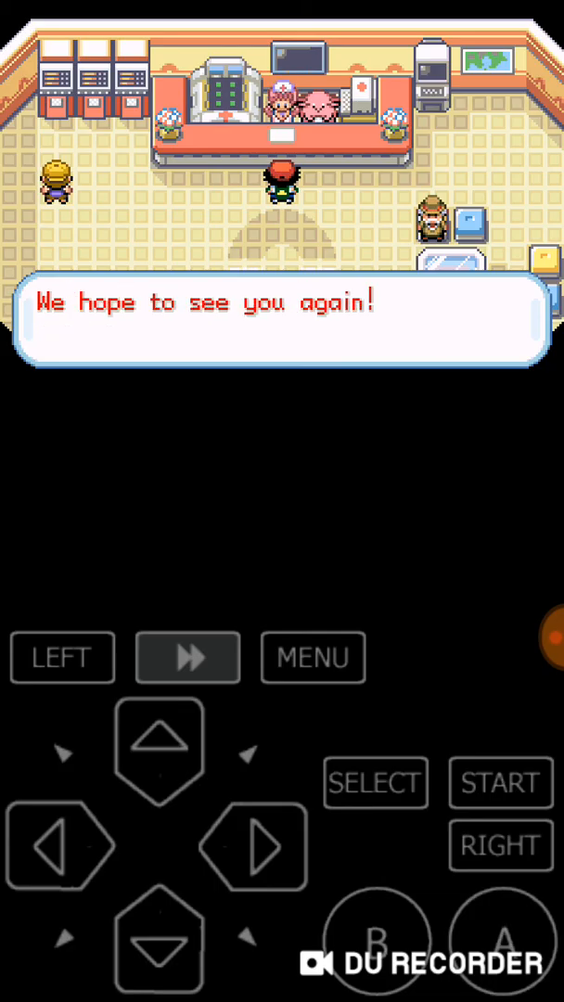